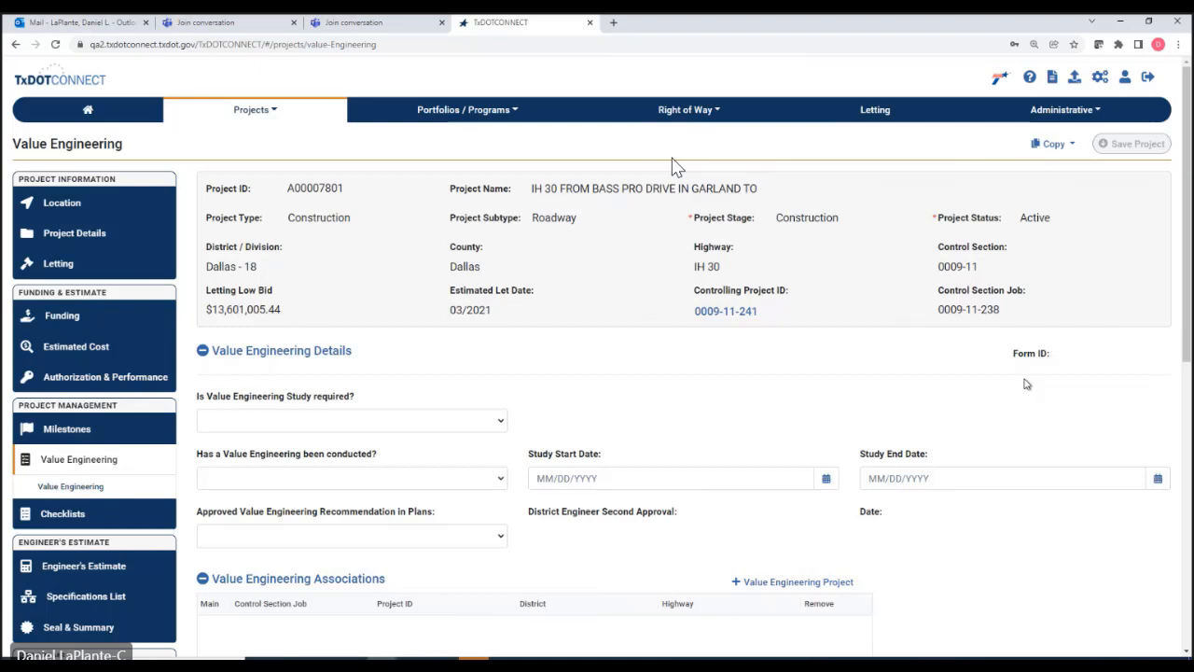
pyautogui.moveTo(903, 311)
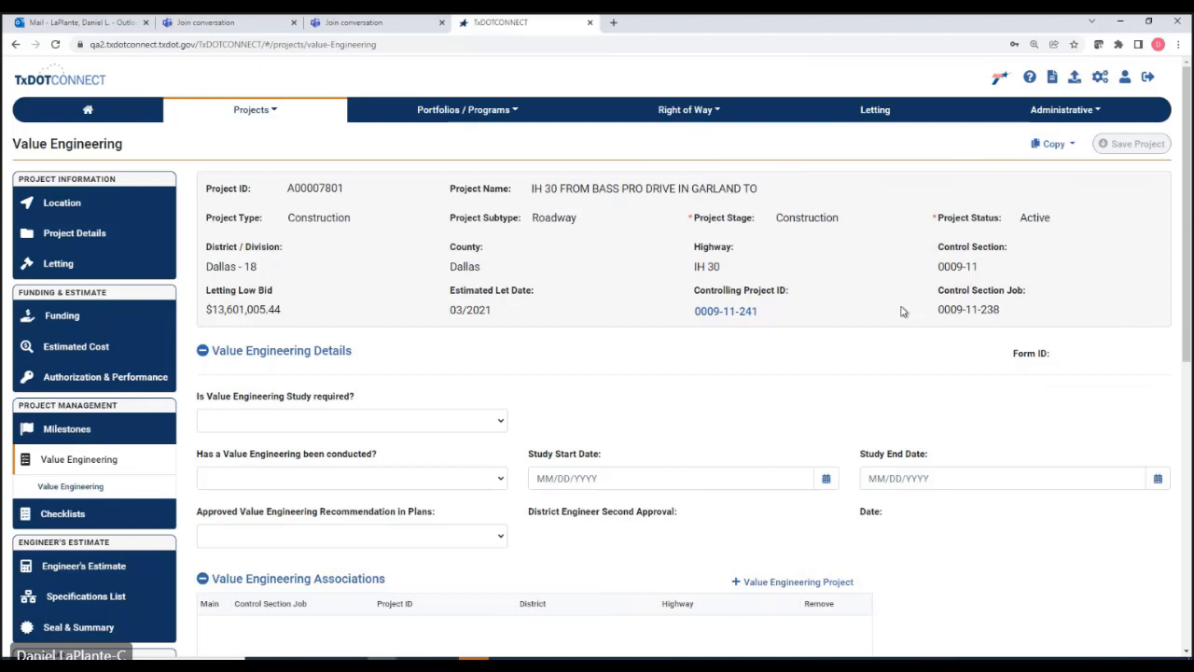
# - Answer Yes to both Value Engineering study required and study conducted
pyautogui.click(351, 420)
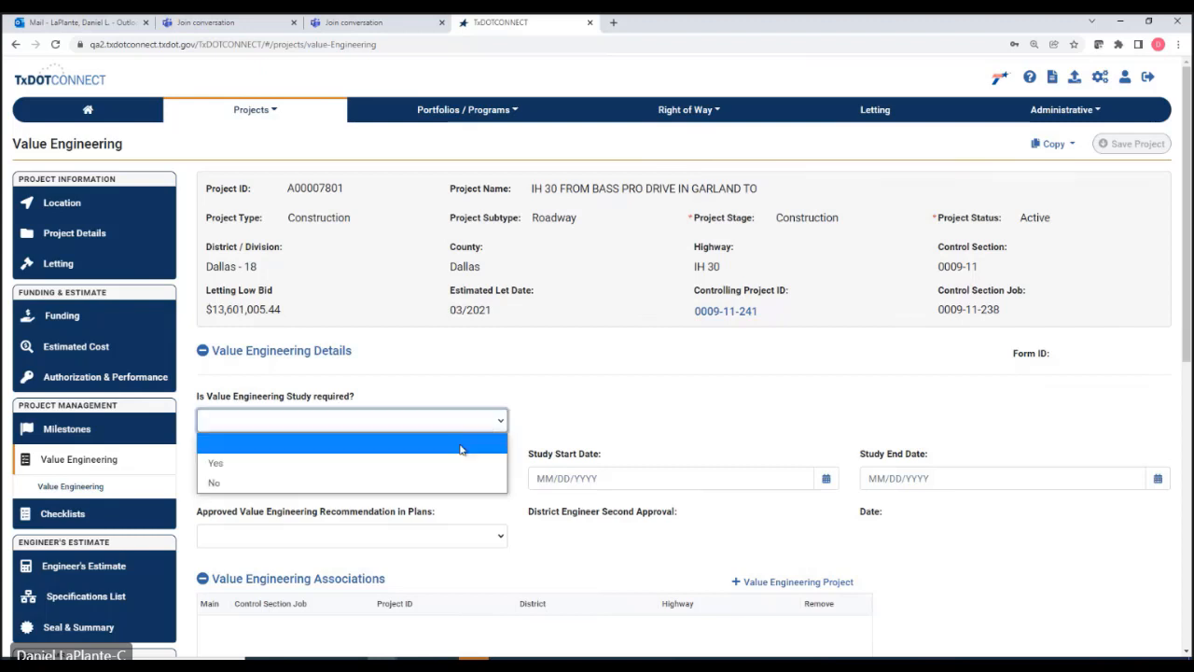
pyautogui.click(216, 463)
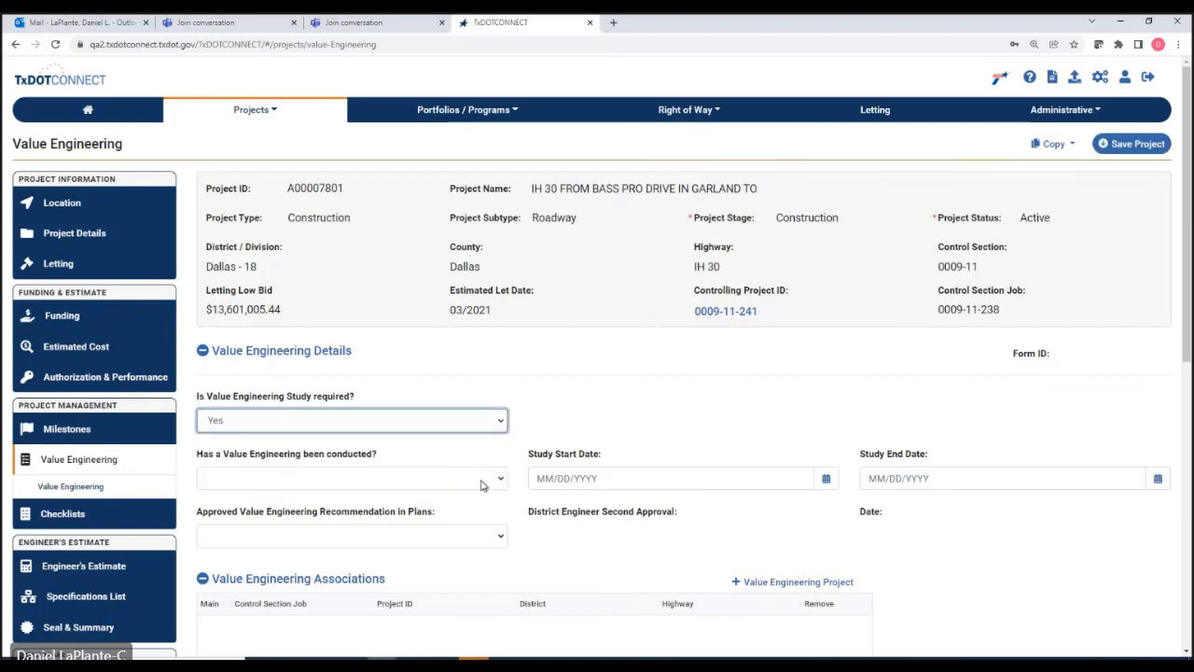
pyautogui.click(351, 478)
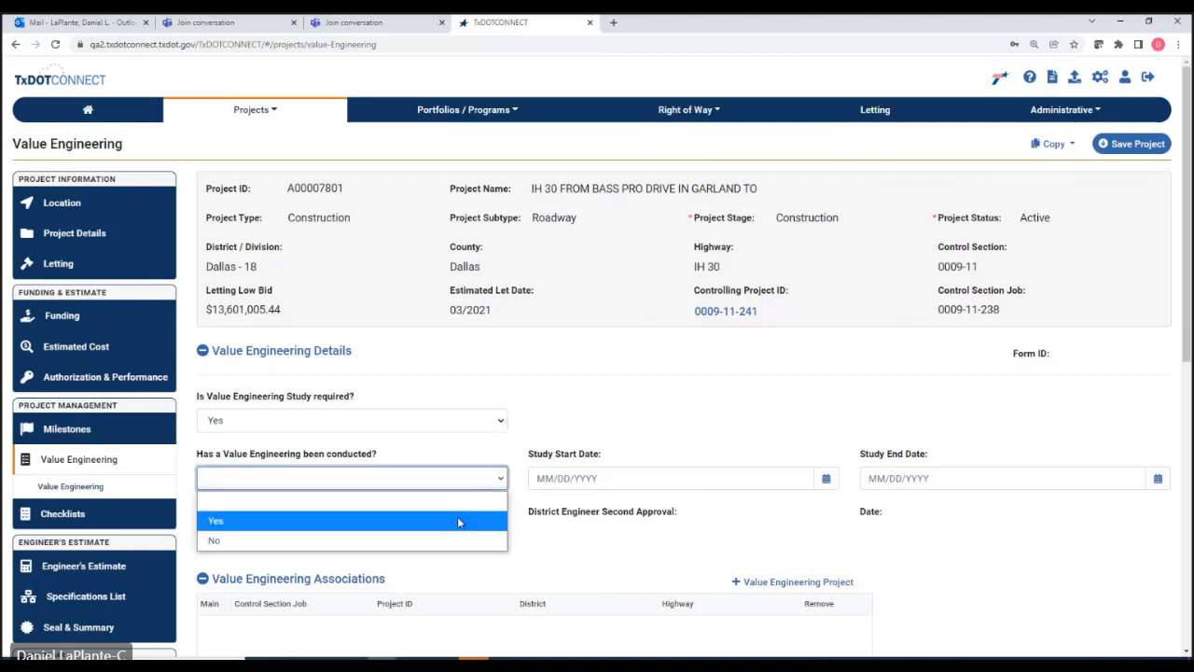
pyautogui.click(216, 520)
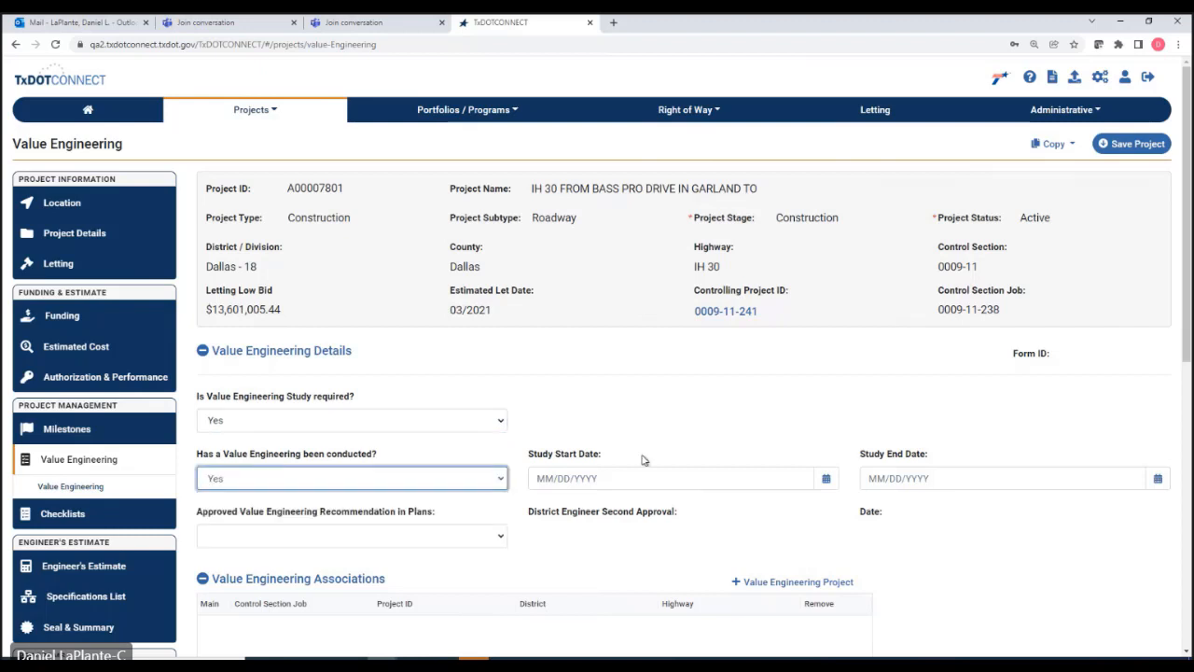
pyautogui.moveTo(809, 468)
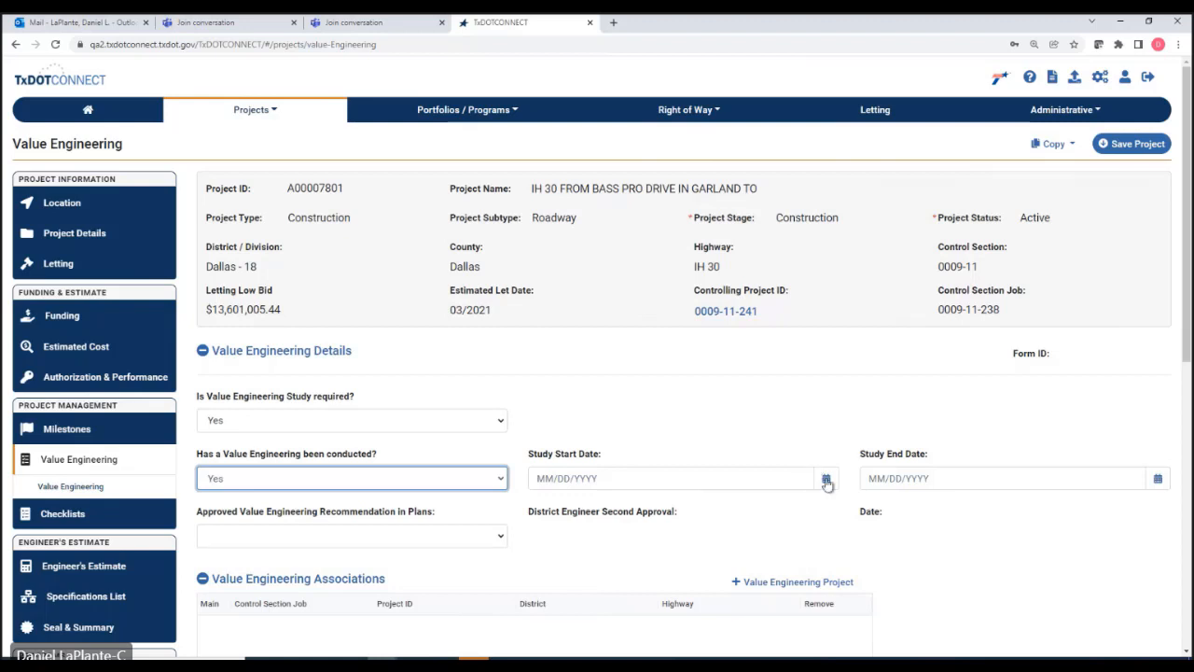
# - Set the study start date to 03/01/2022 and begin picking the end date
pyautogui.click(825, 477)
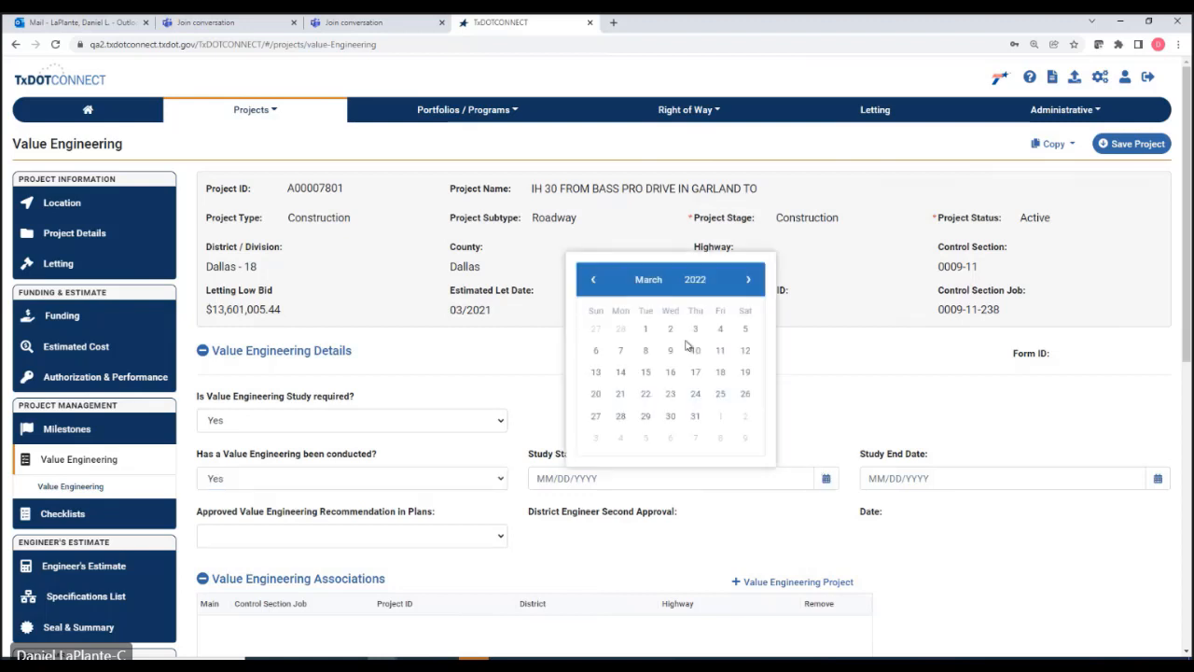
pyautogui.click(645, 329)
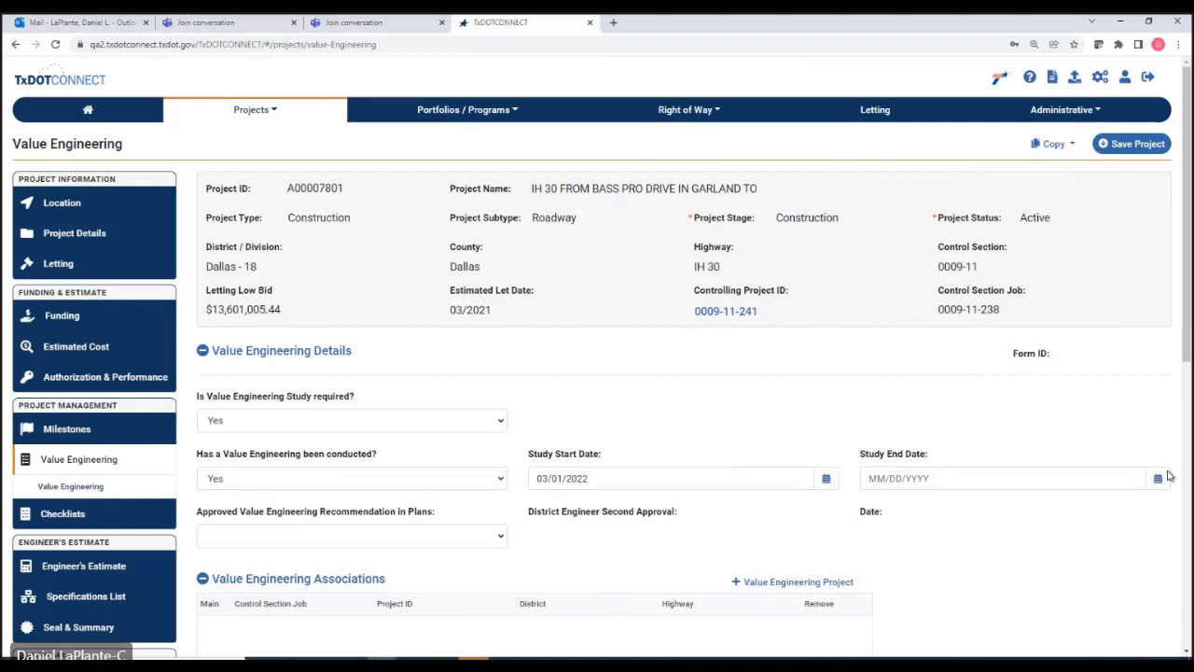
pyautogui.click(1158, 478)
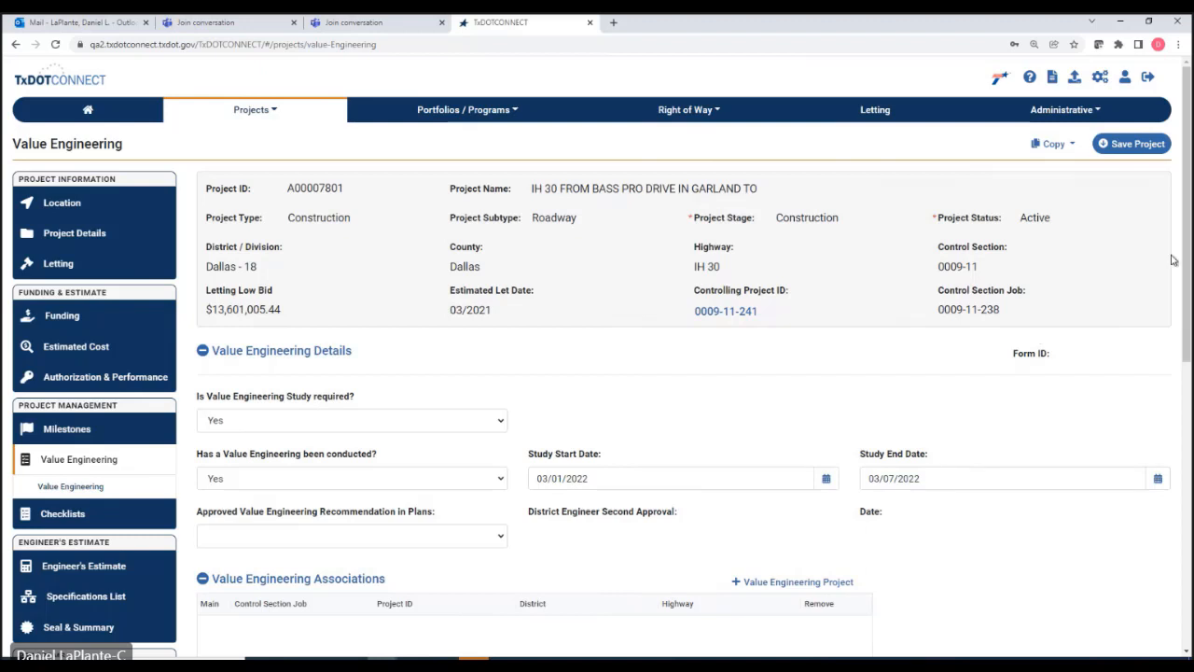
pyautogui.scroll(-3)
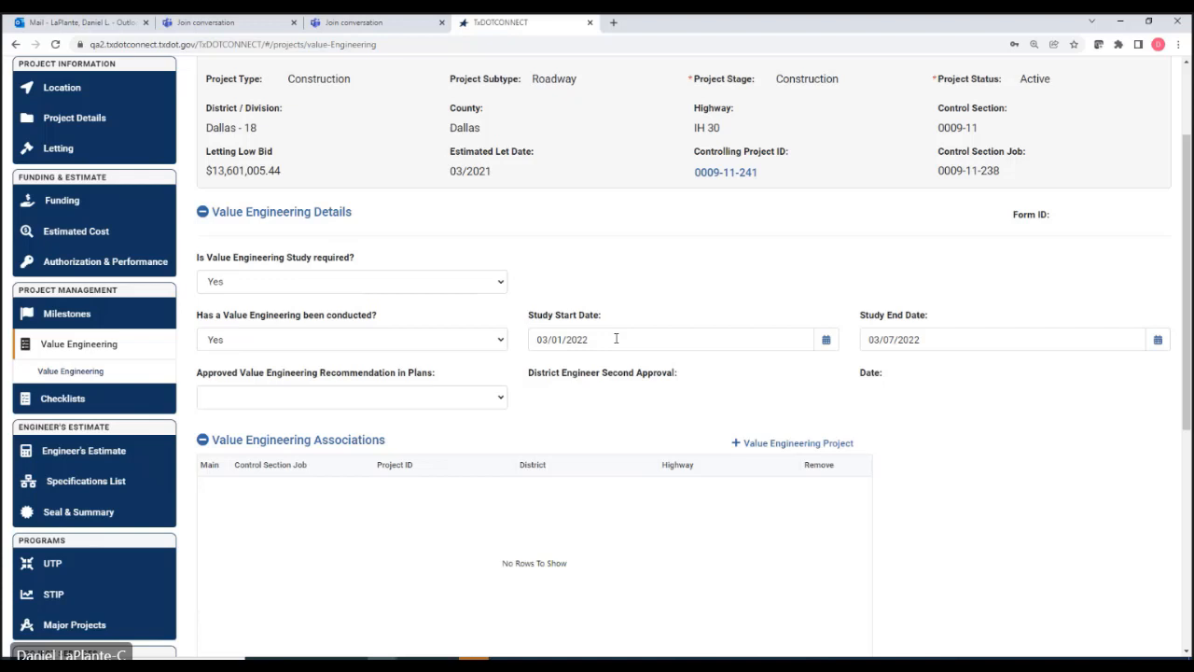
pyautogui.moveTo(481, 395)
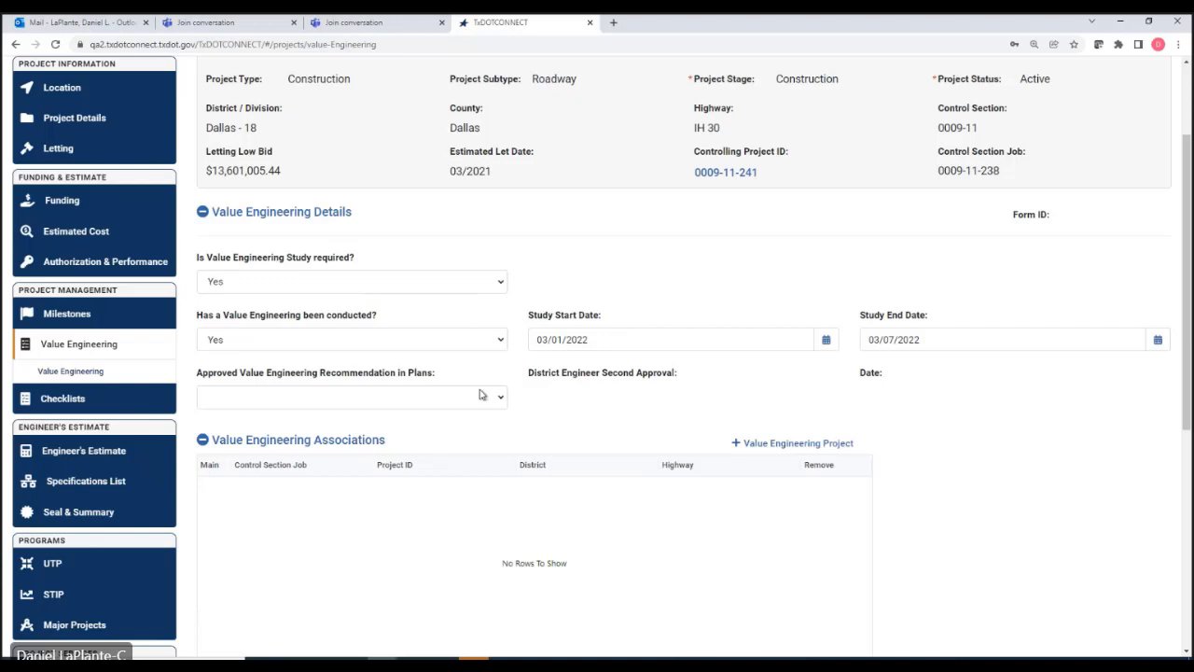
pyautogui.click(352, 396)
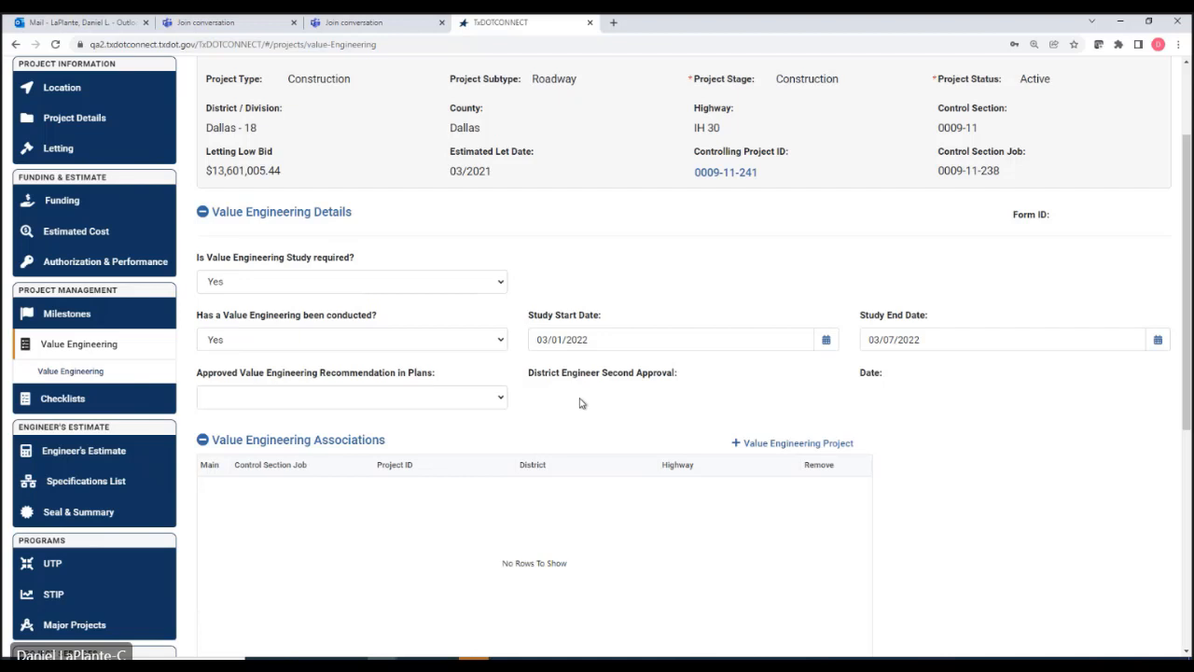
pyautogui.scroll(-3)
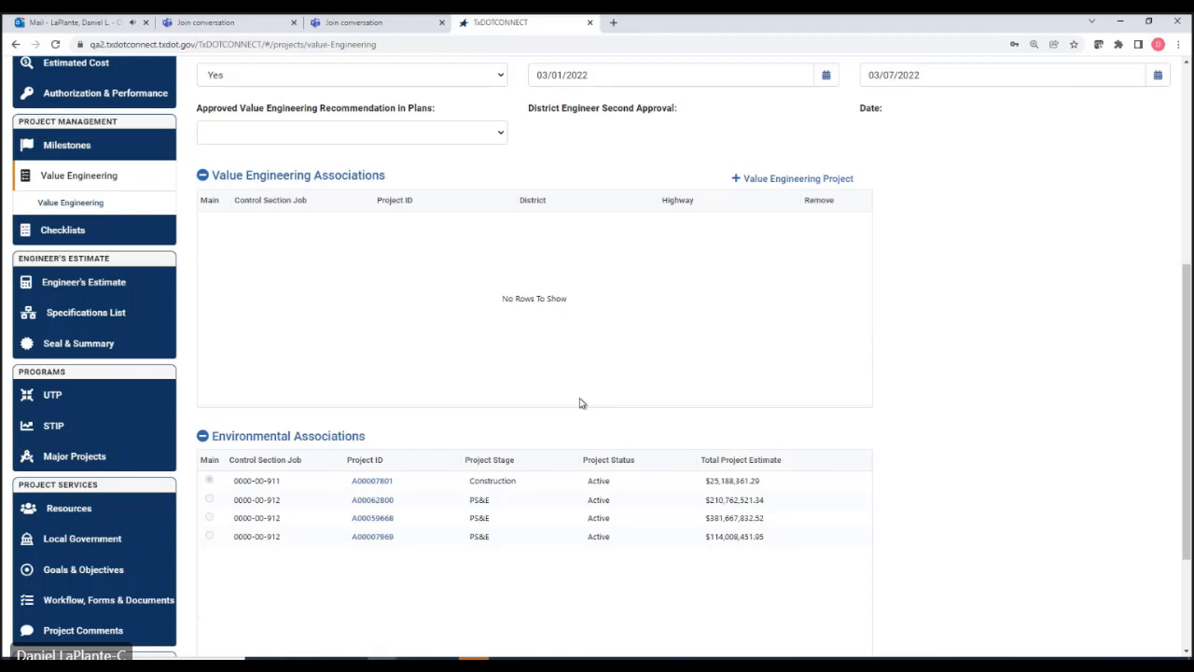
pyautogui.moveTo(641, 309)
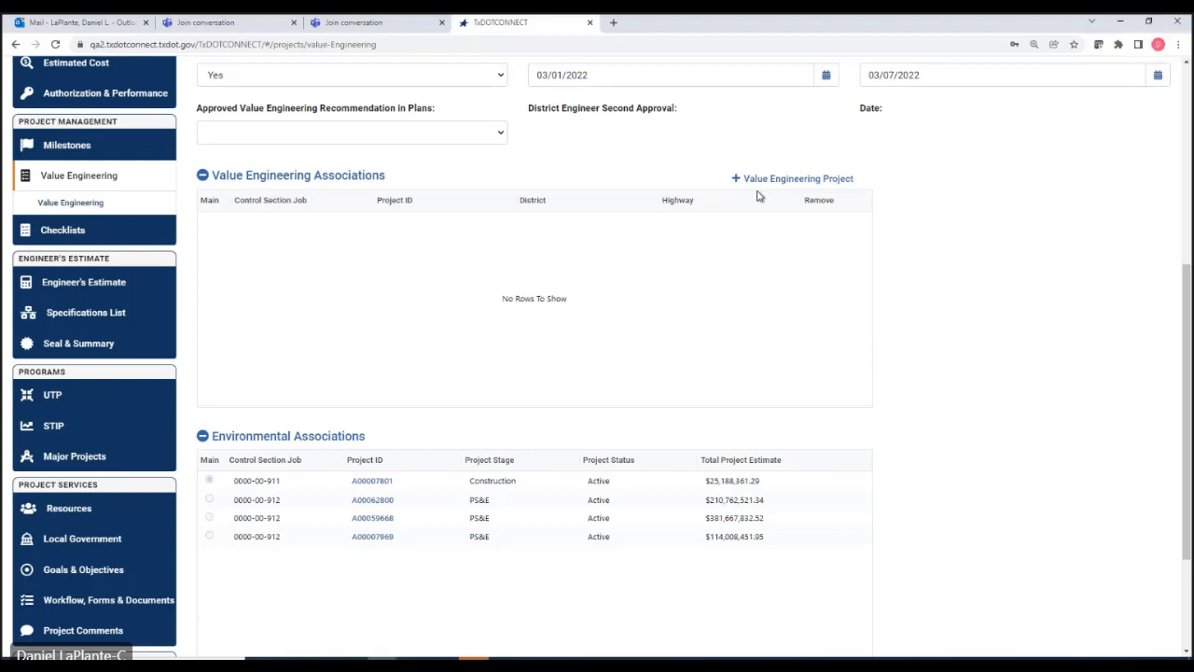
# - Add an associated project row and enter control section job 0752 for 0752-04-024
pyautogui.click(793, 179)
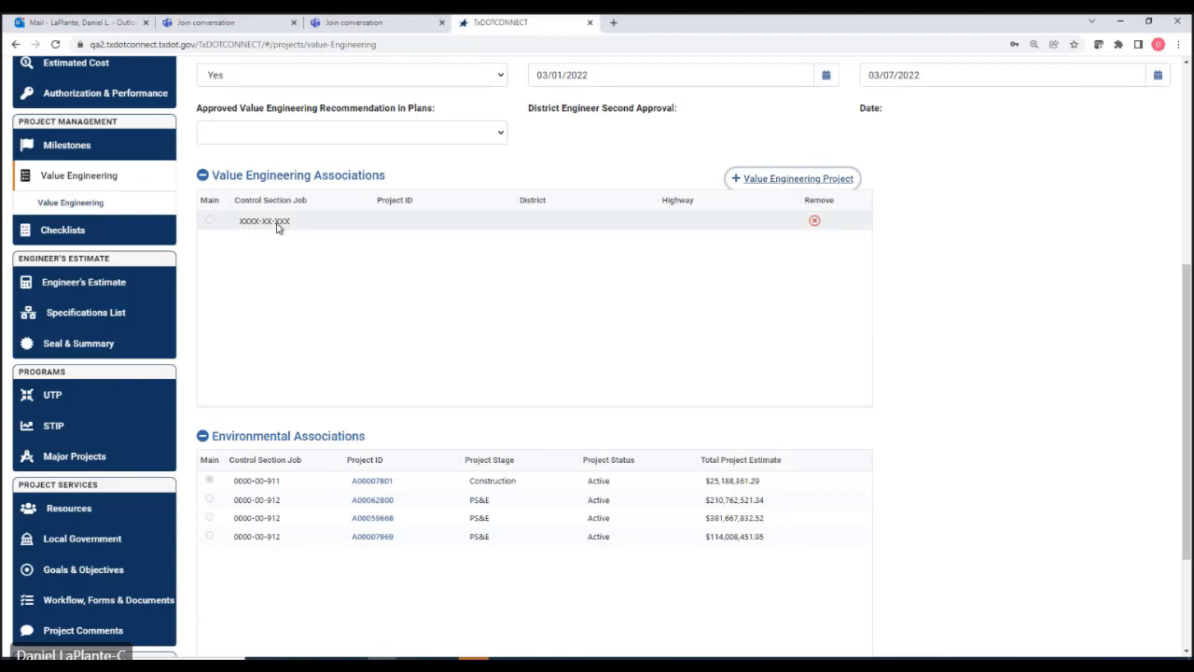
pyautogui.click(280, 221)
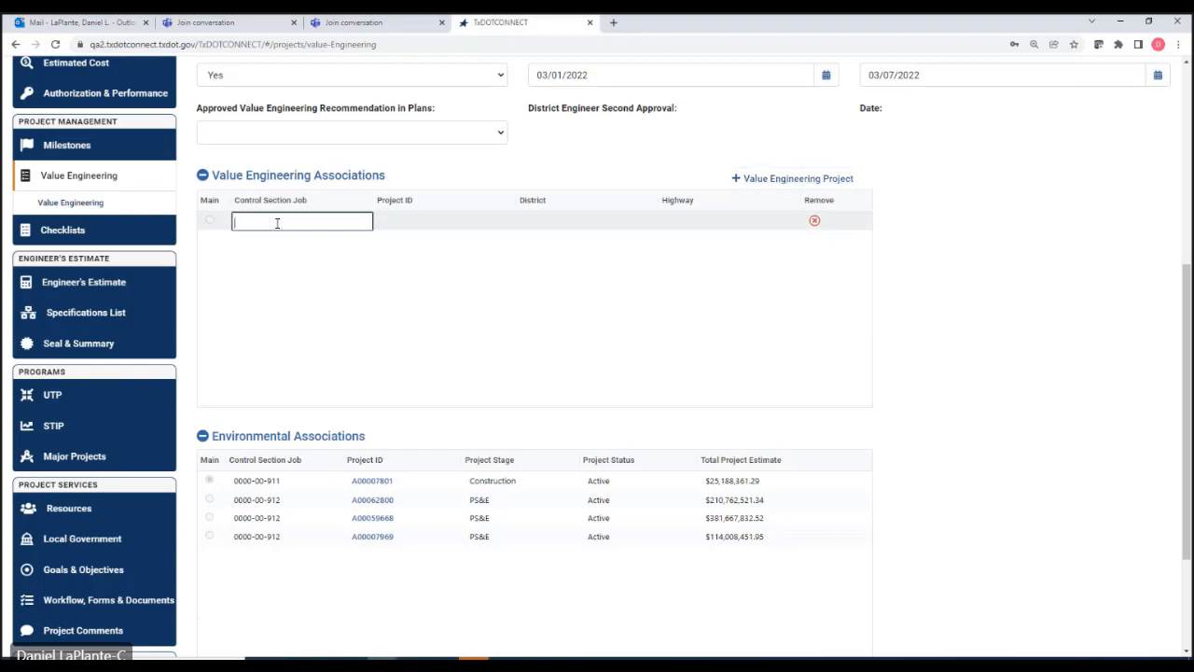
pyautogui.write('0752-04-024')
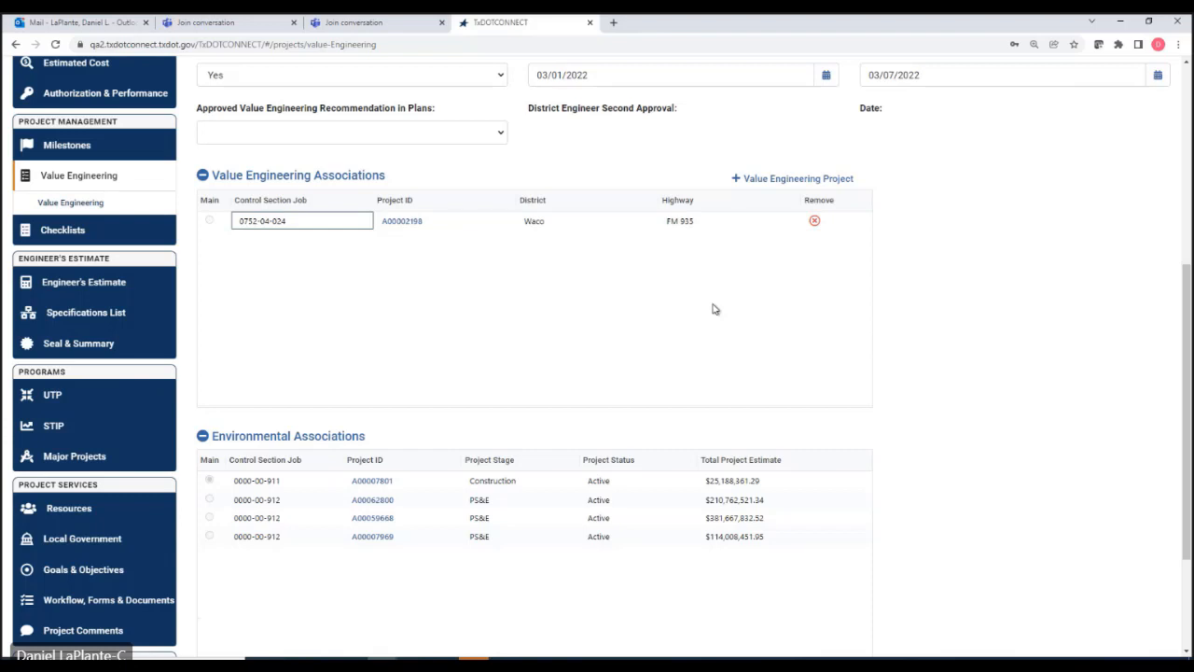
pyautogui.moveTo(544, 230)
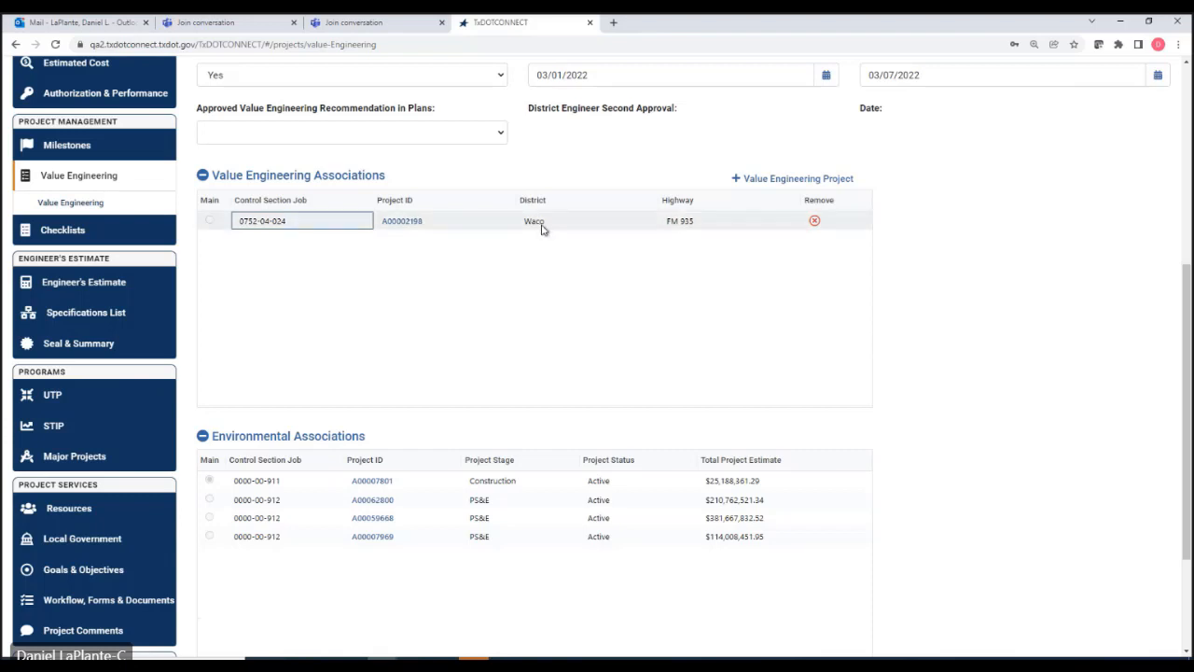
pyautogui.moveTo(485, 195)
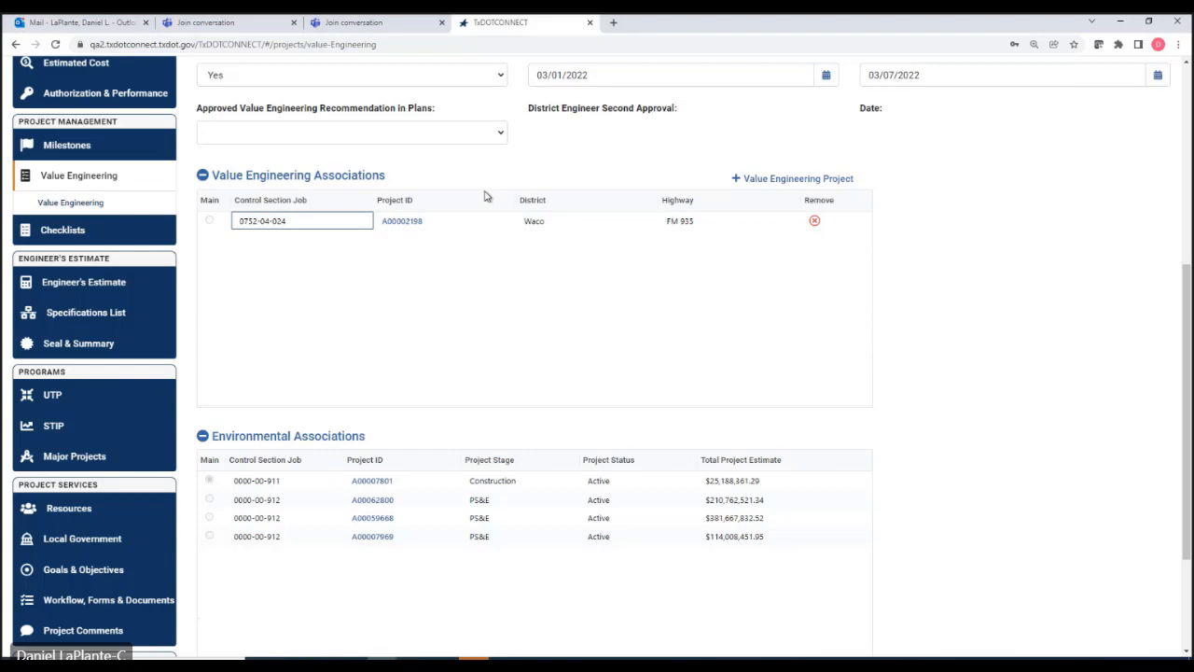
pyautogui.moveTo(441, 230)
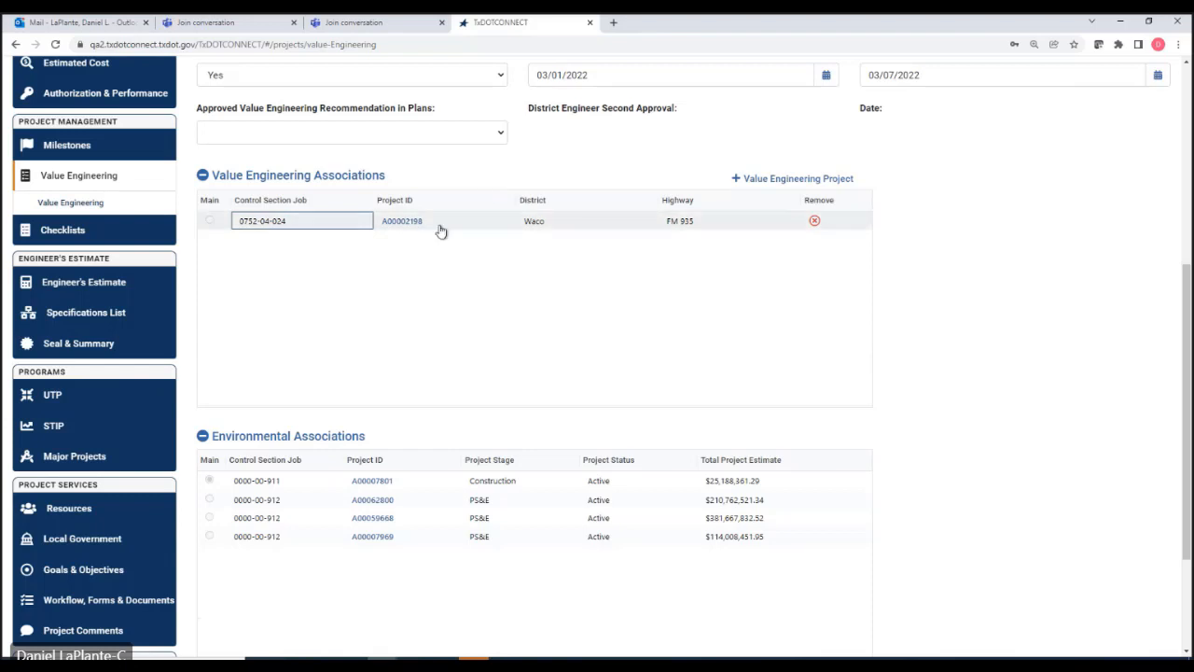
pyautogui.moveTo(582, 200)
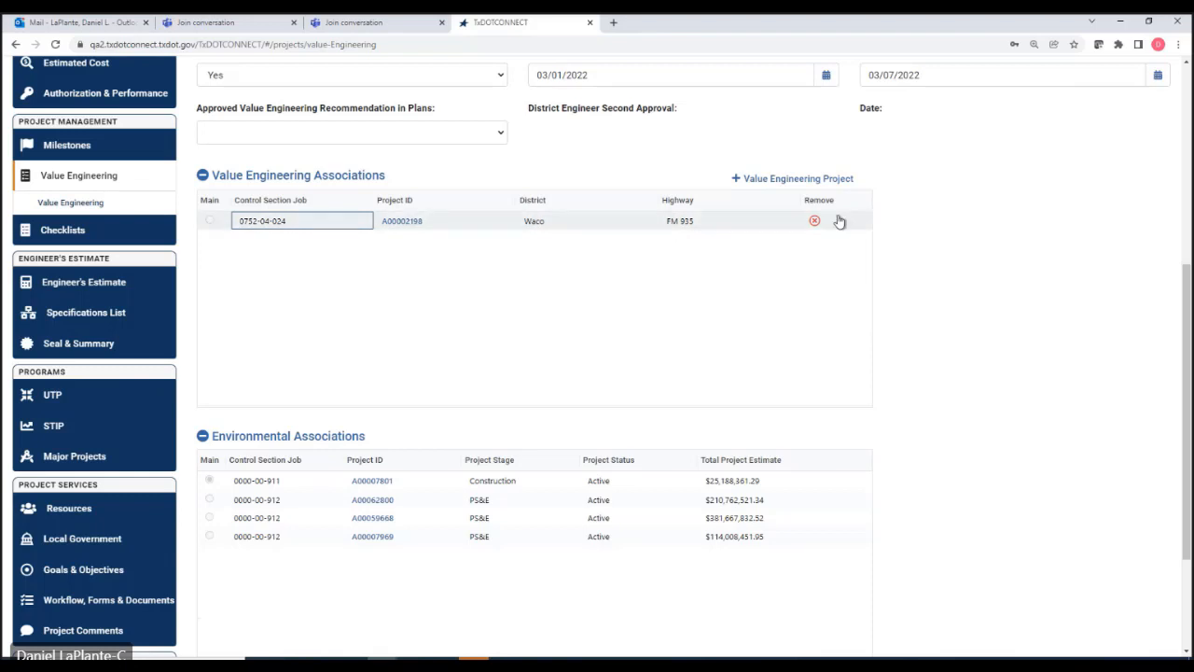
pyautogui.moveTo(1001, 259)
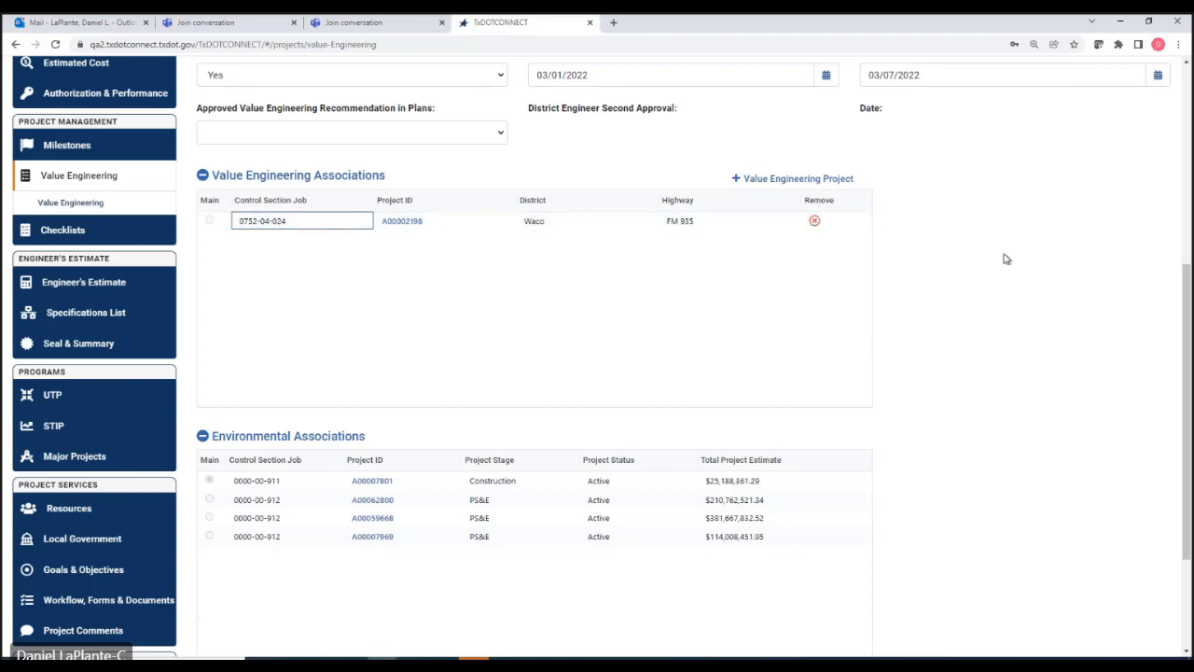
# - Save project A00007801's Value Engineering details and close the success confirmation
pyautogui.scroll(-3)
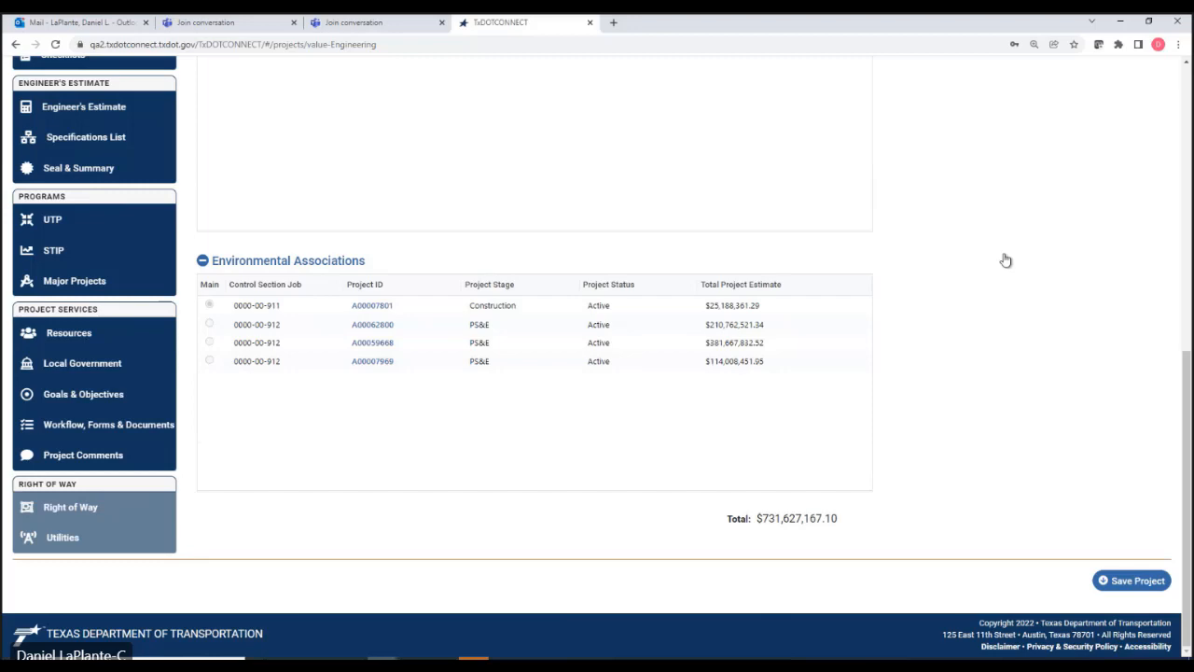
pyautogui.scroll(3)
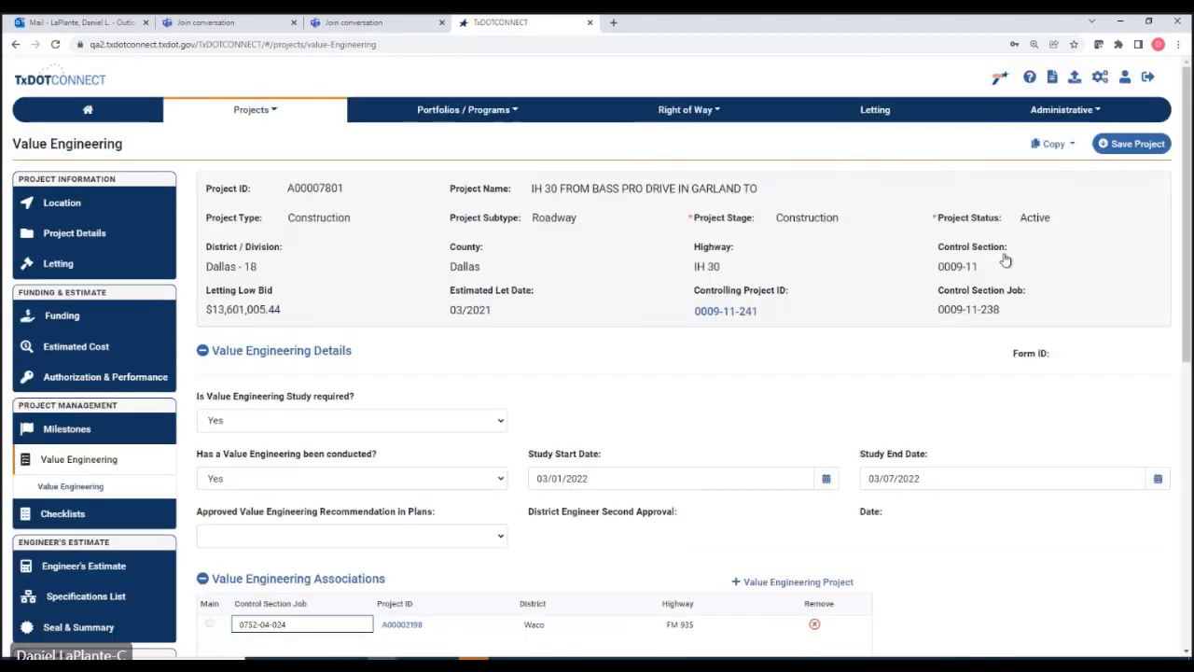
pyautogui.scroll(-3)
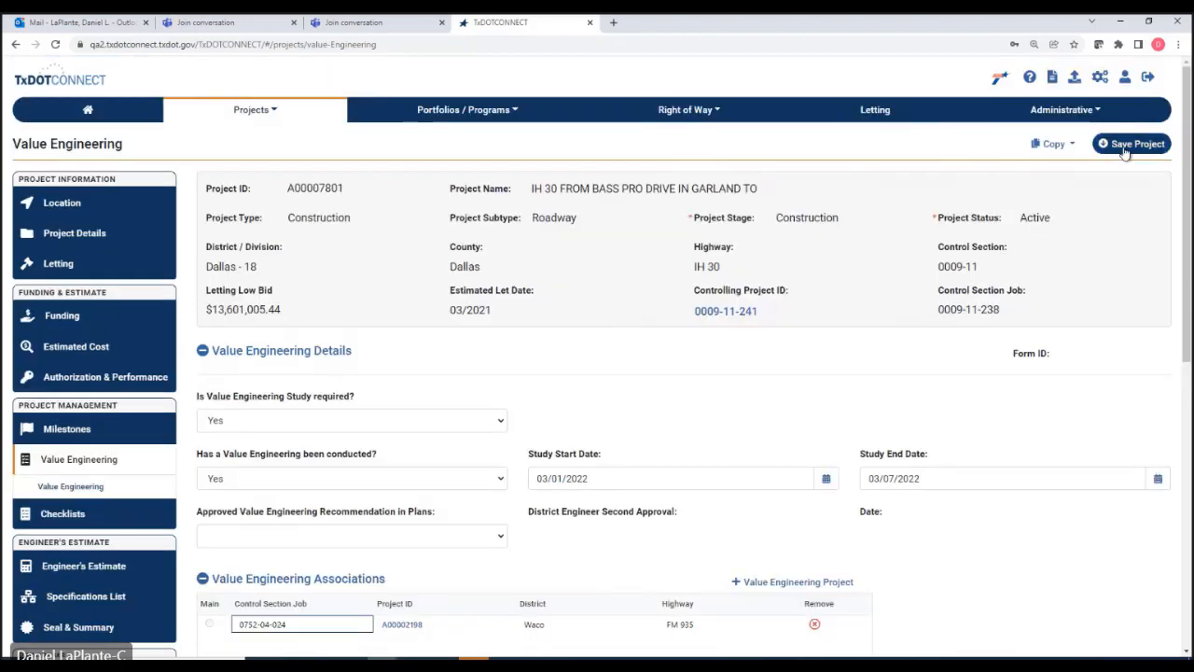
pyautogui.click(1132, 143)
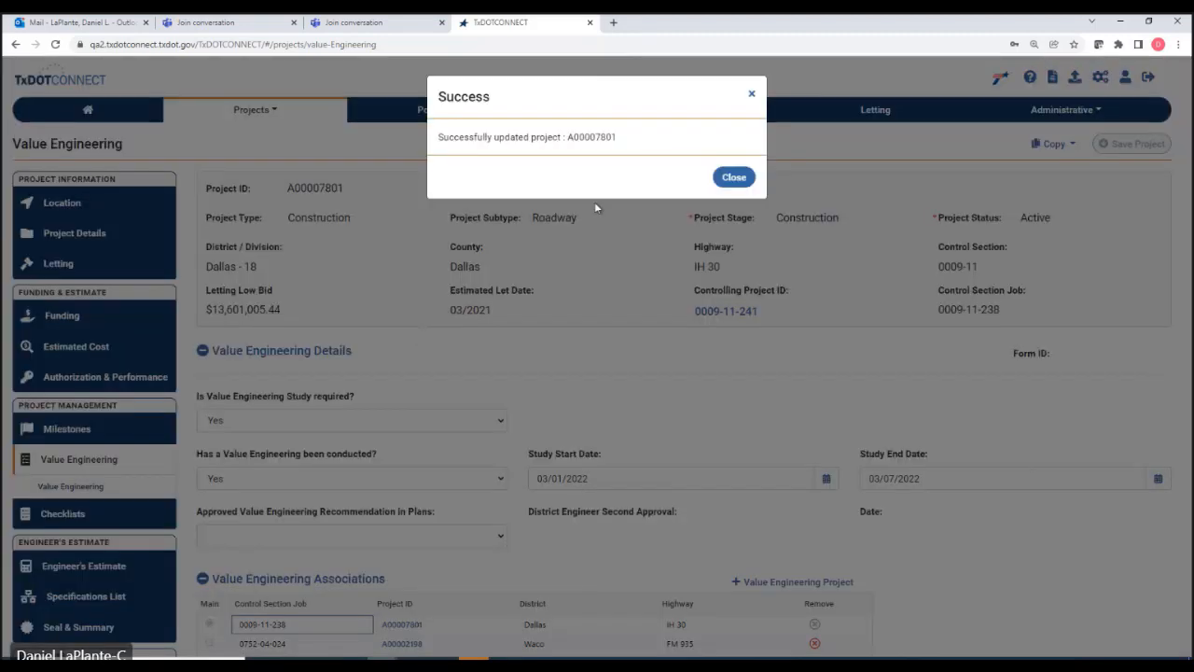
pyautogui.click(734, 176)
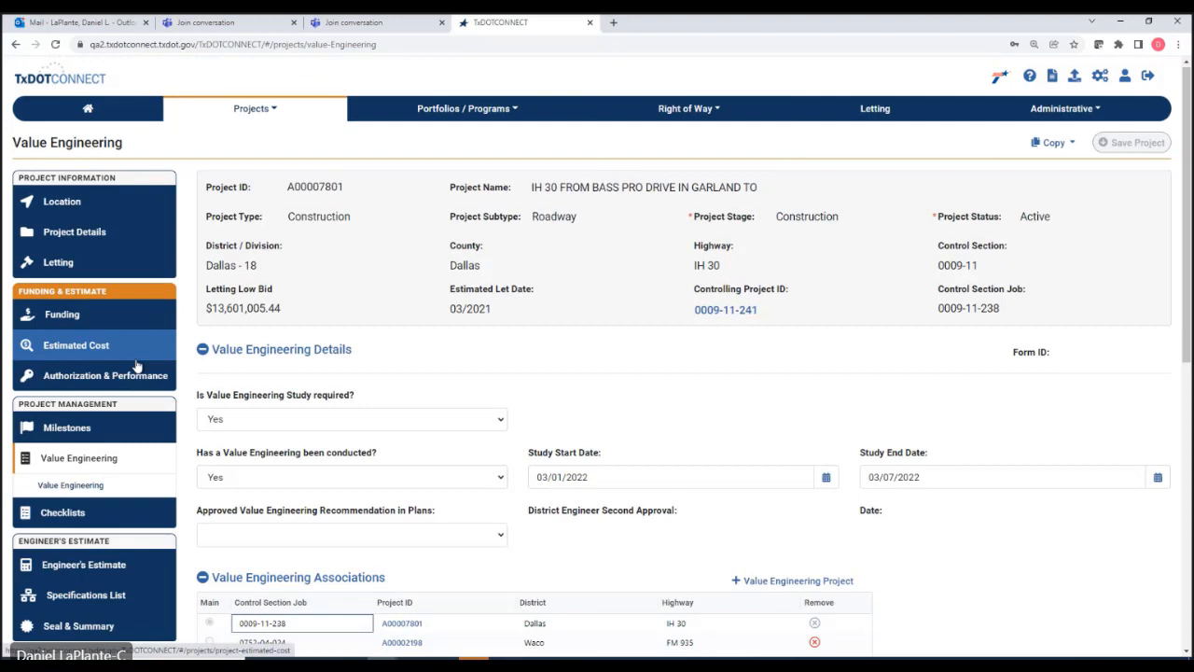
# - Scroll to Forms and open the Value Engineering Recommendations Form for A00006888
pyautogui.scroll(-3)
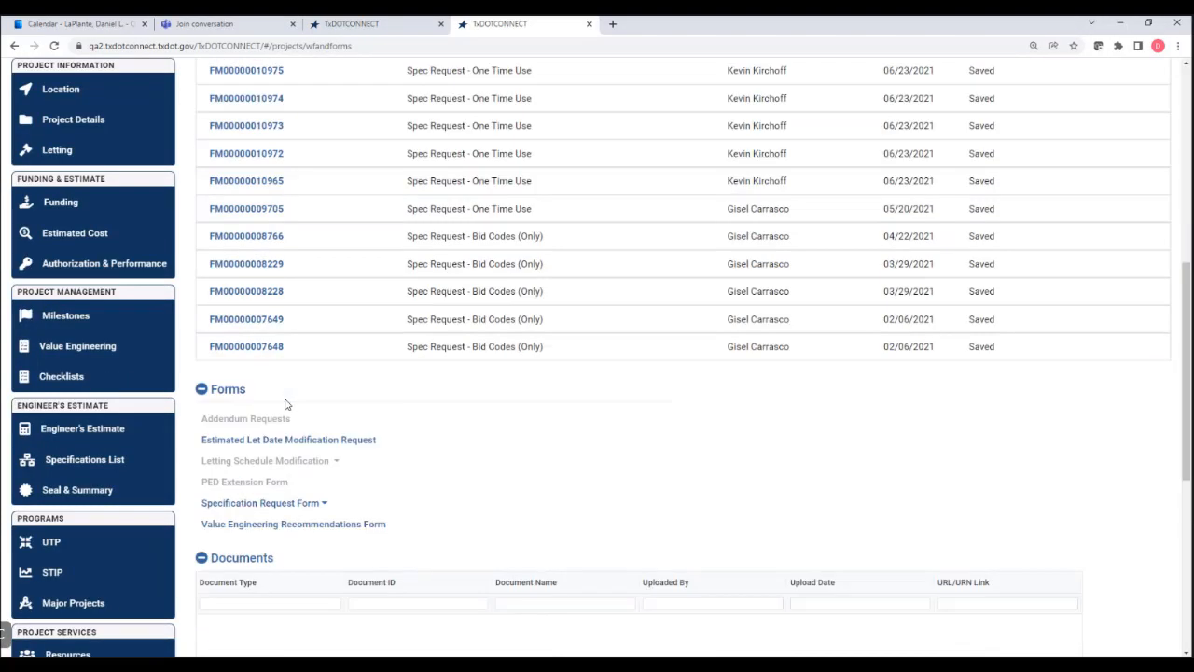
pyautogui.moveTo(381, 437)
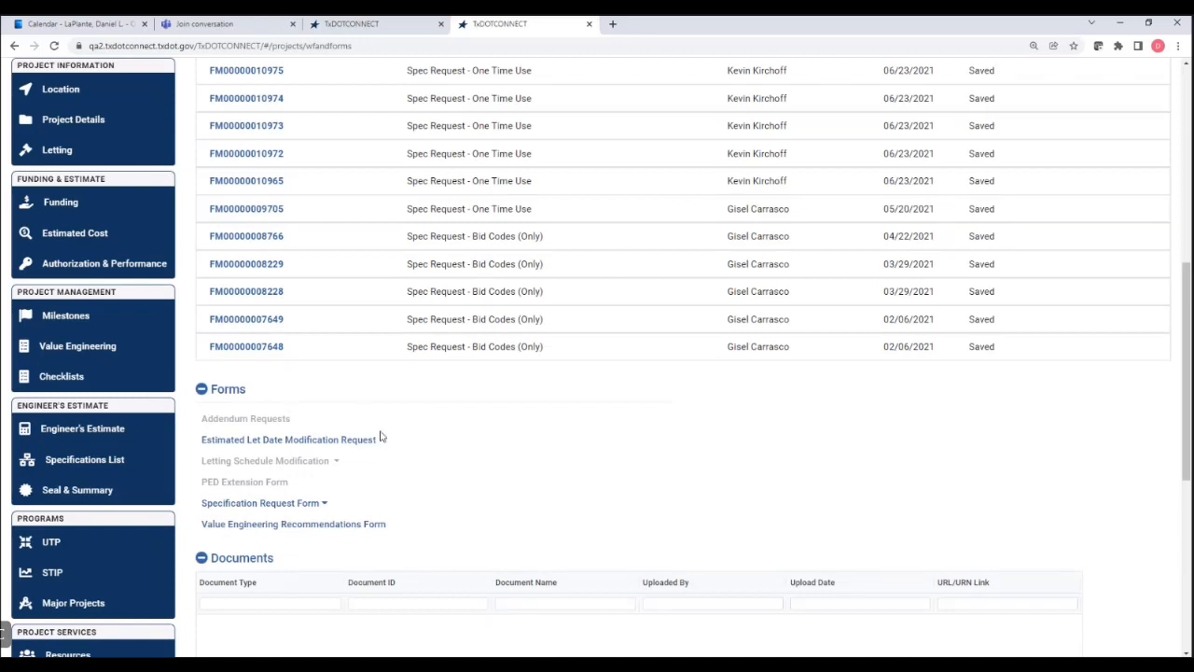
pyautogui.moveTo(374, 523)
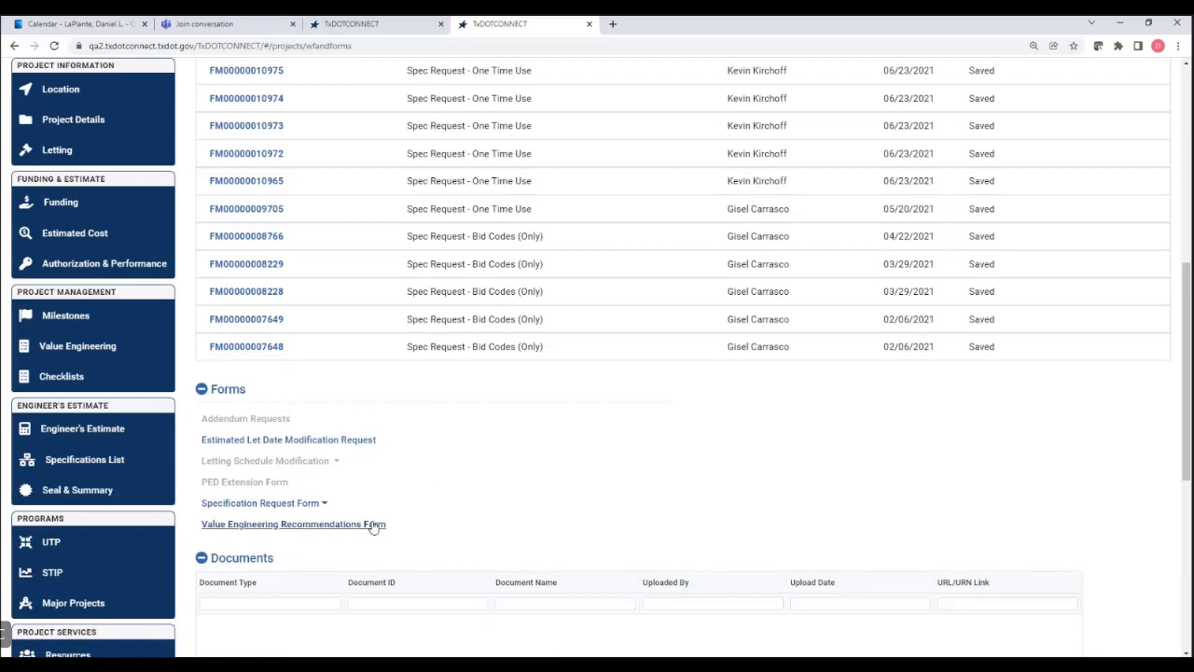
pyautogui.click(293, 524)
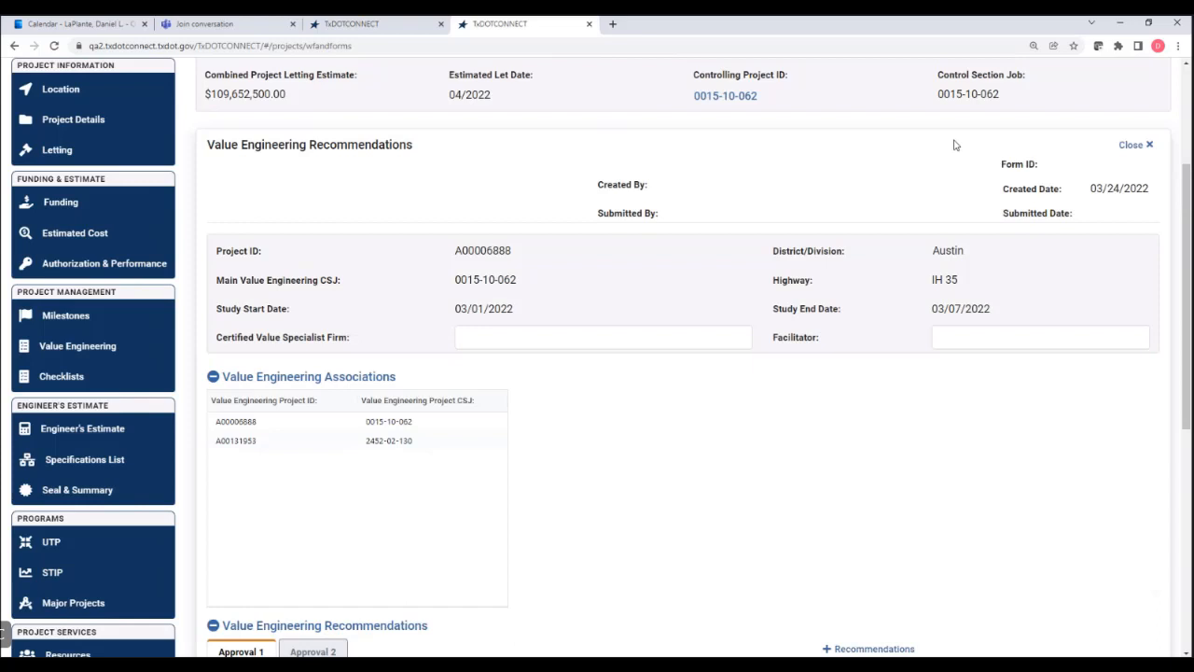
pyautogui.moveTo(814, 224)
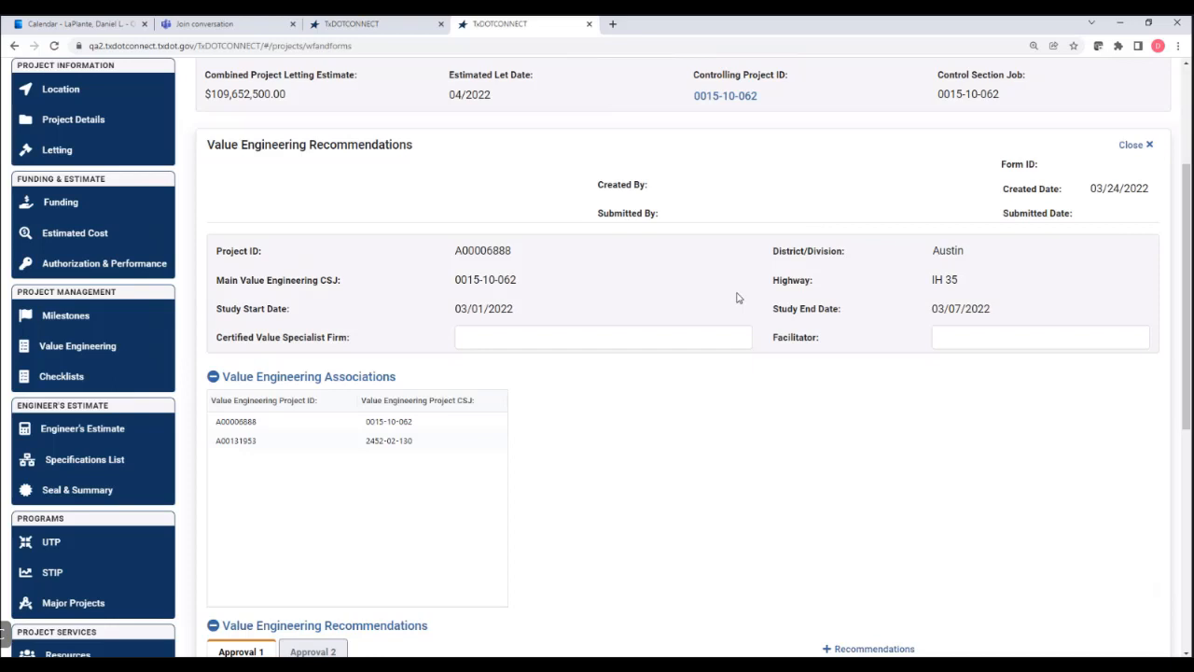
pyautogui.moveTo(477, 370)
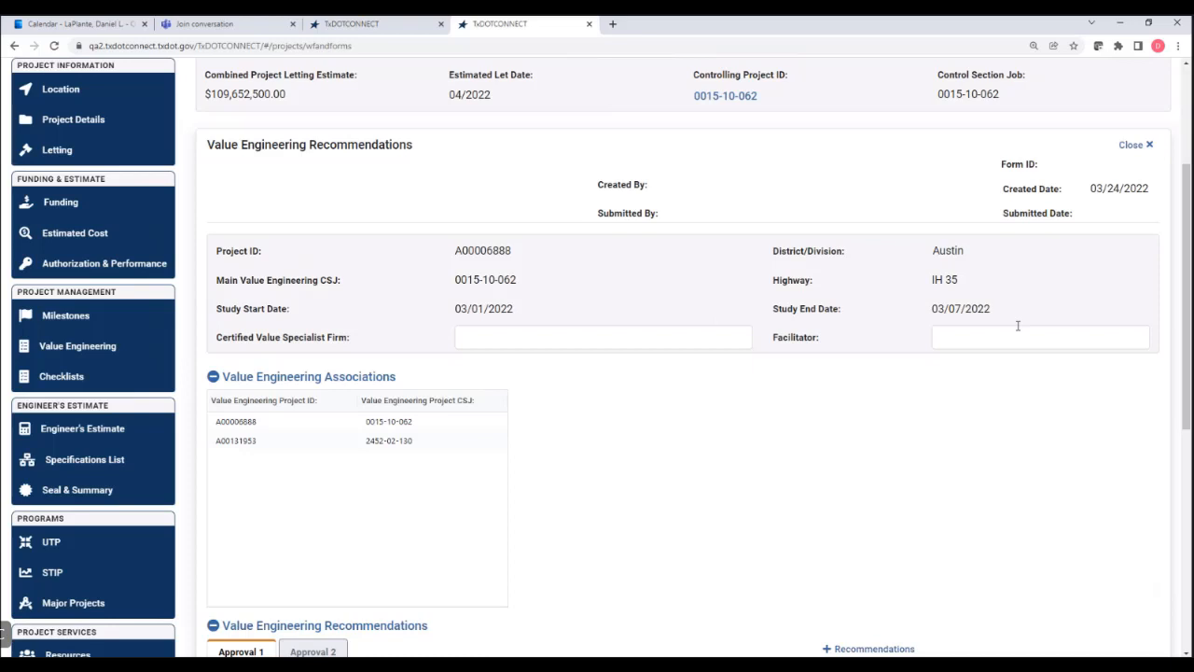
pyautogui.moveTo(341, 510)
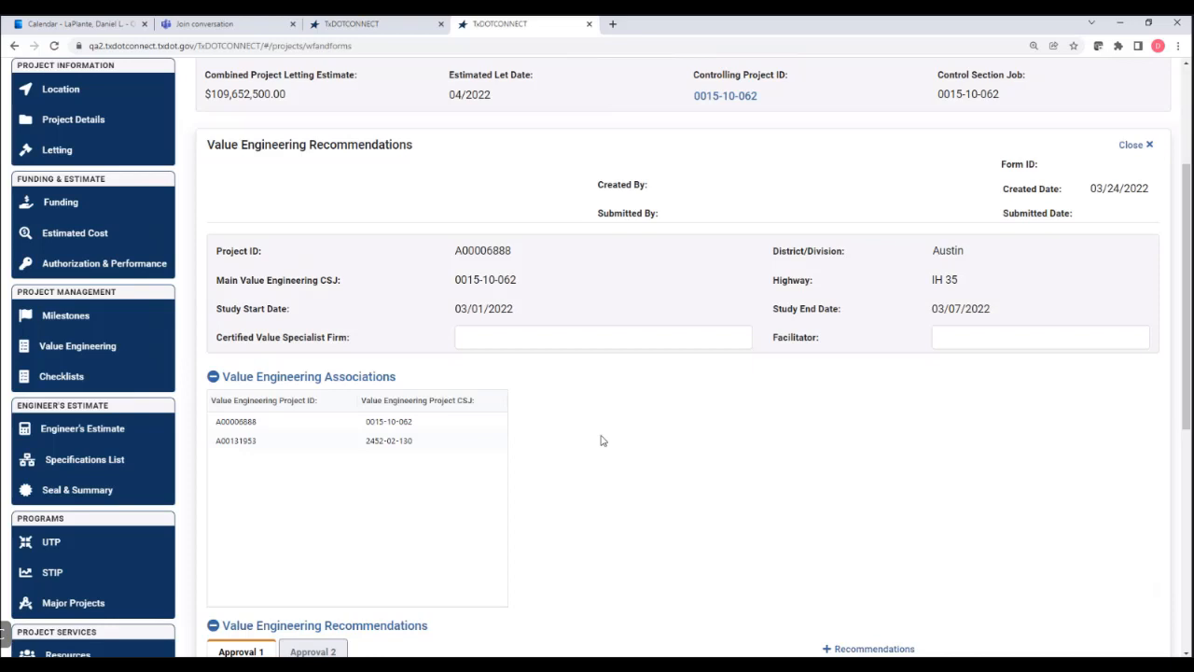
# - Add Recommendation 1 and enter its cost of $1,000,000.00
pyautogui.scroll(-3)
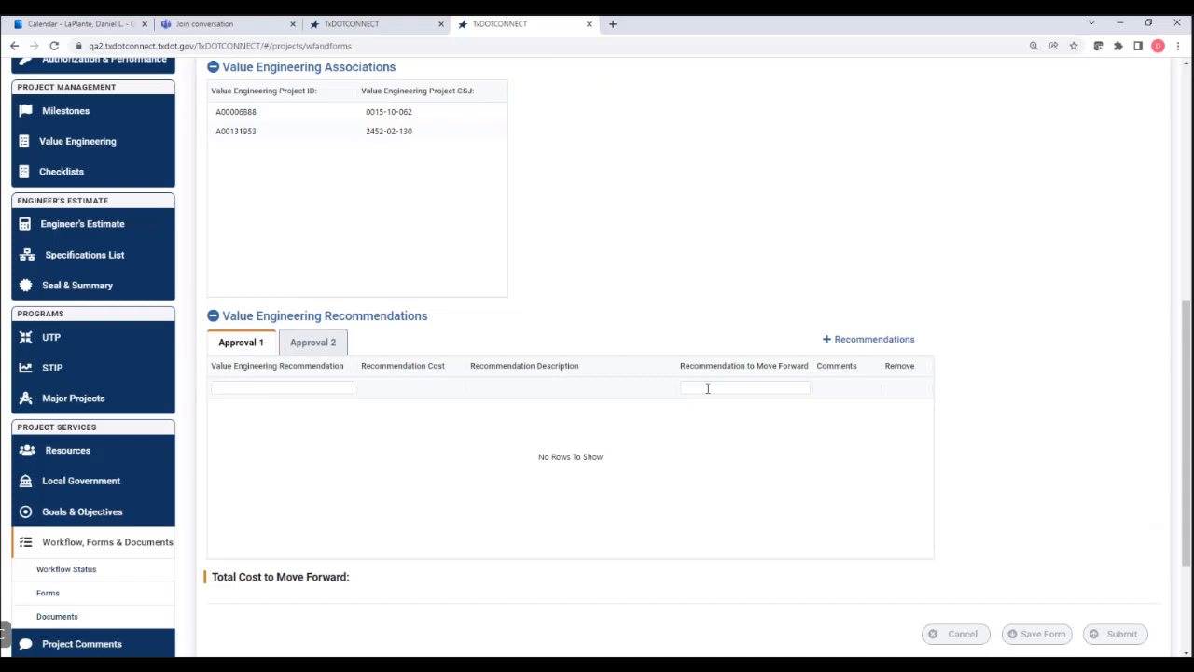
pyautogui.click(872, 339)
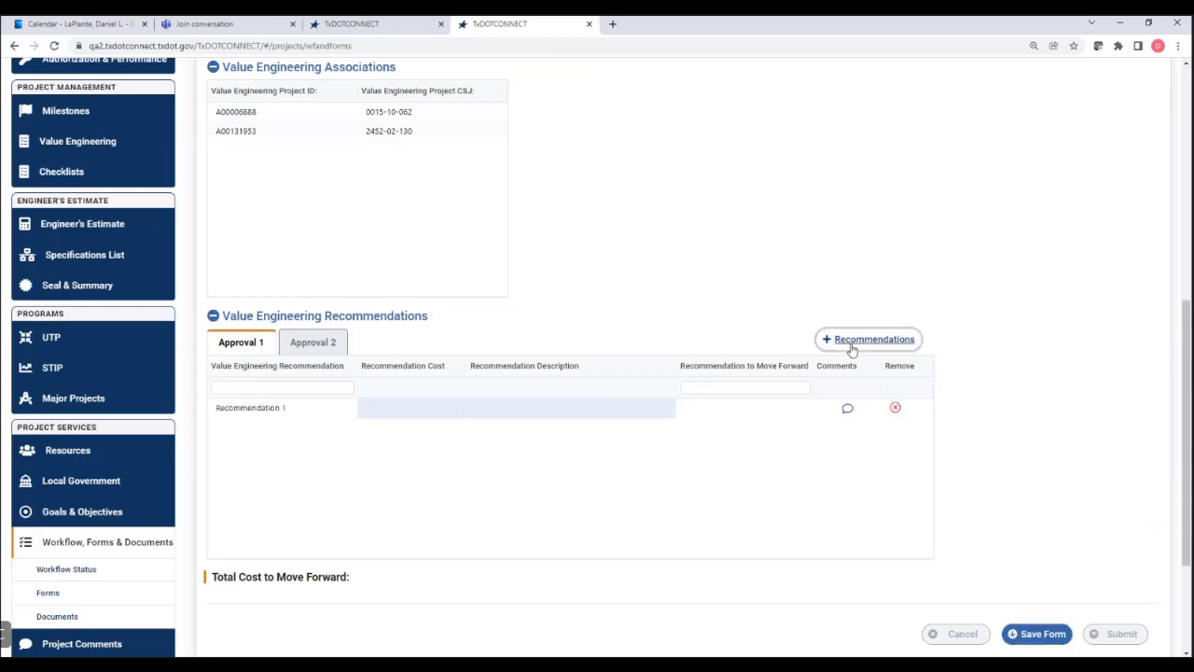
pyautogui.moveTo(407, 384)
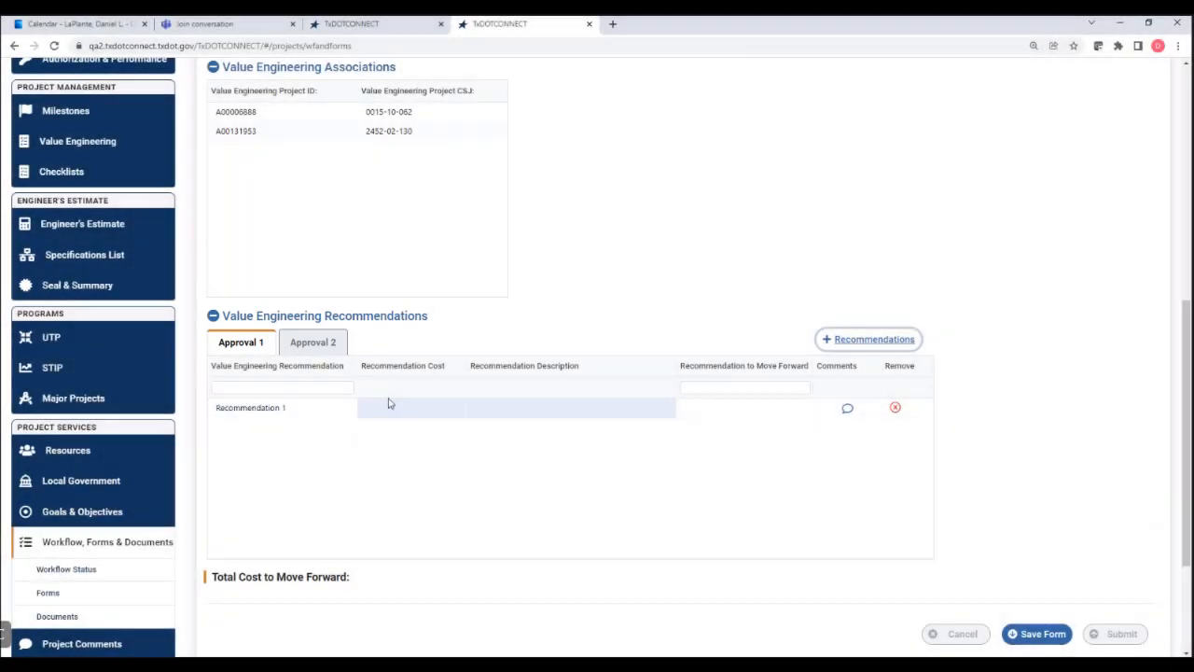
pyautogui.click(411, 408)
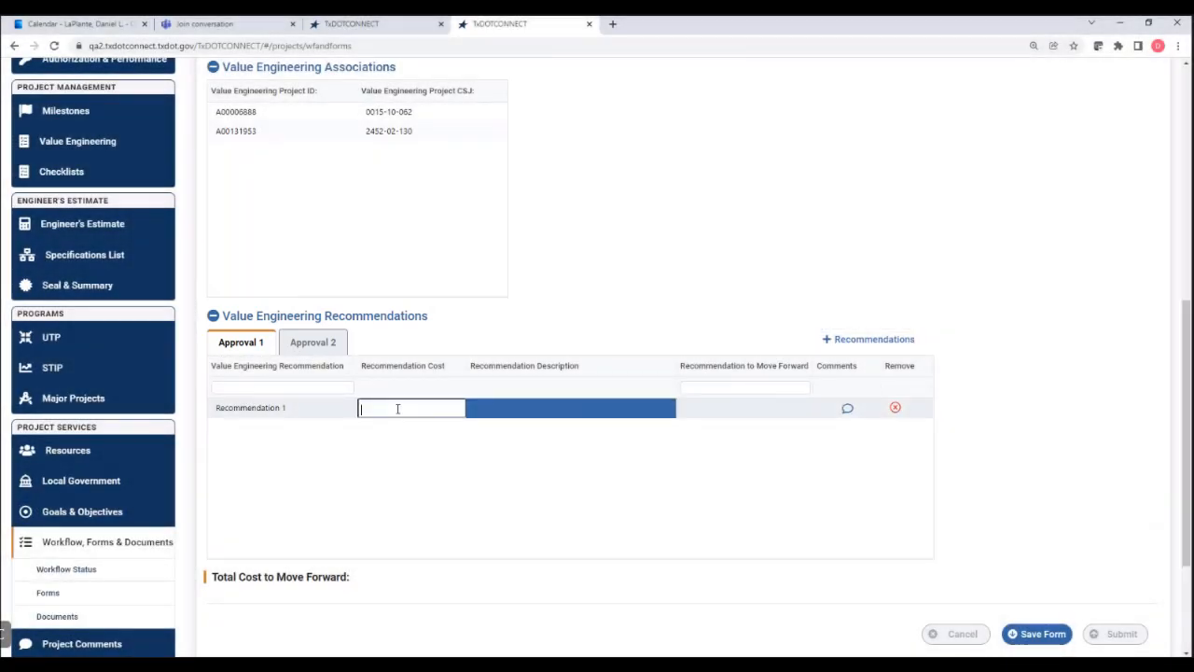
pyautogui.write('10000,000.00')
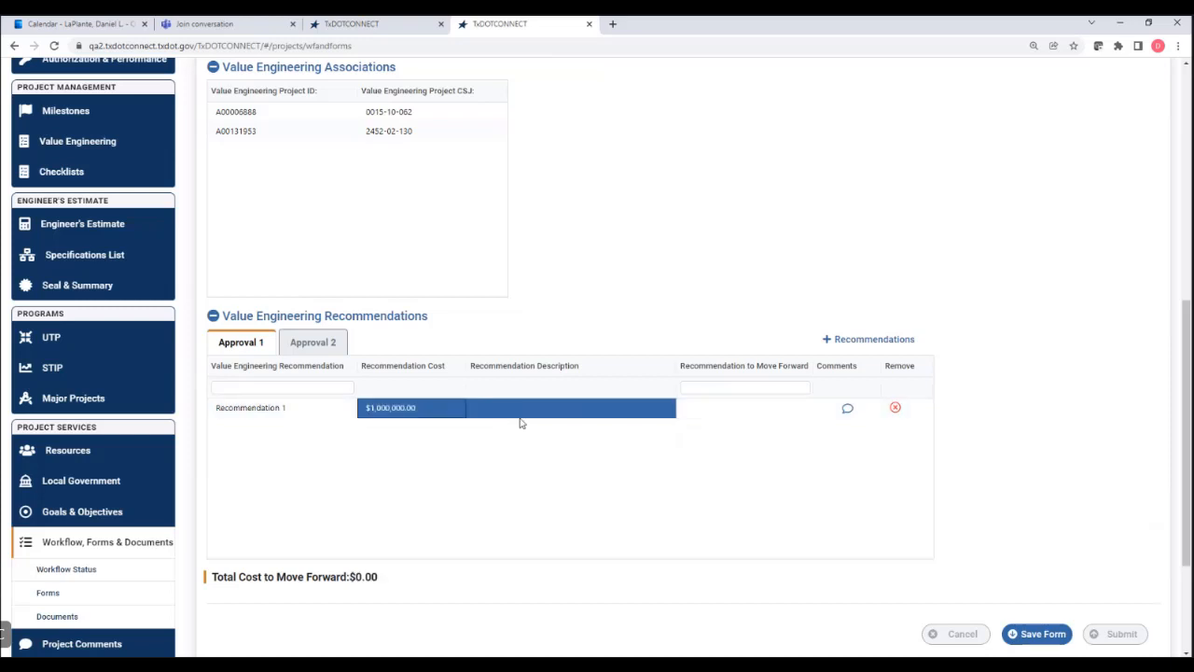
# - Start the recommendation description with 'Additional Bridge D'
pyautogui.click(522, 408)
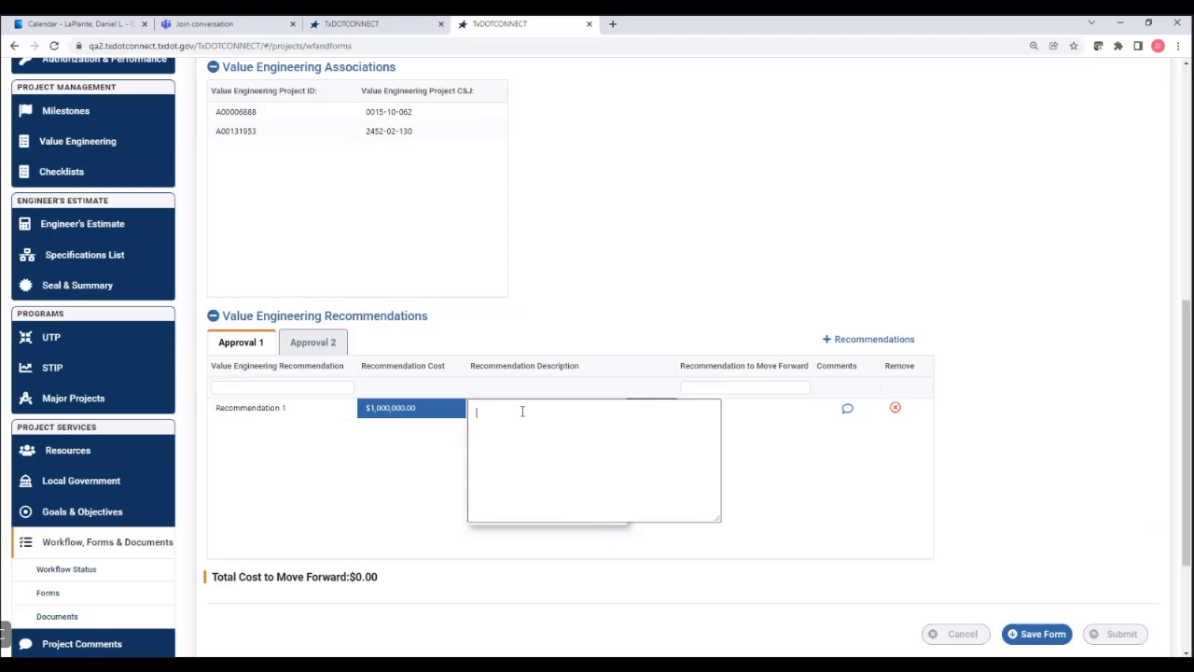
pyautogui.write('Additional')
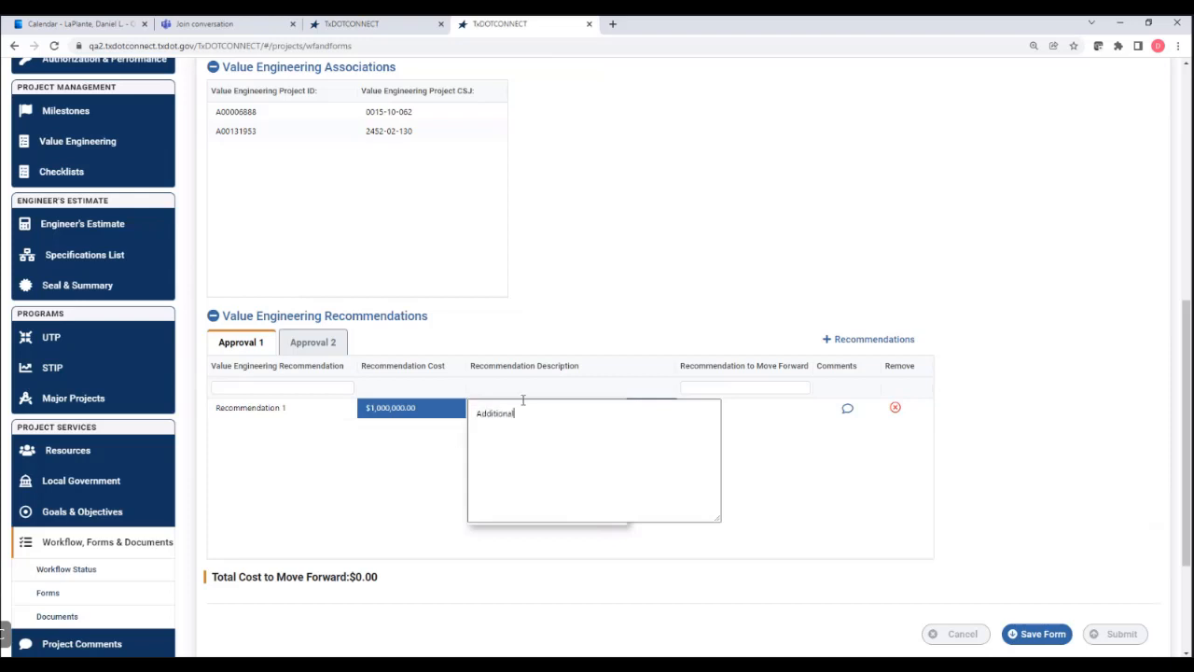
pyautogui.write('Bridge D')
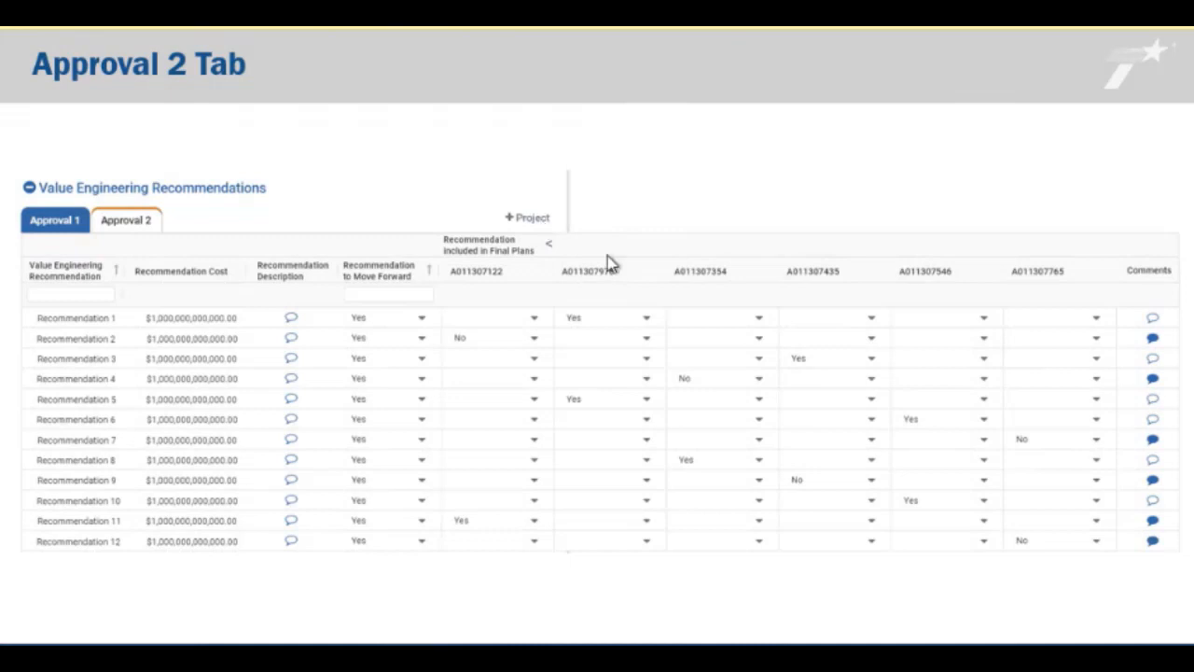
pyautogui.moveTo(660, 334)
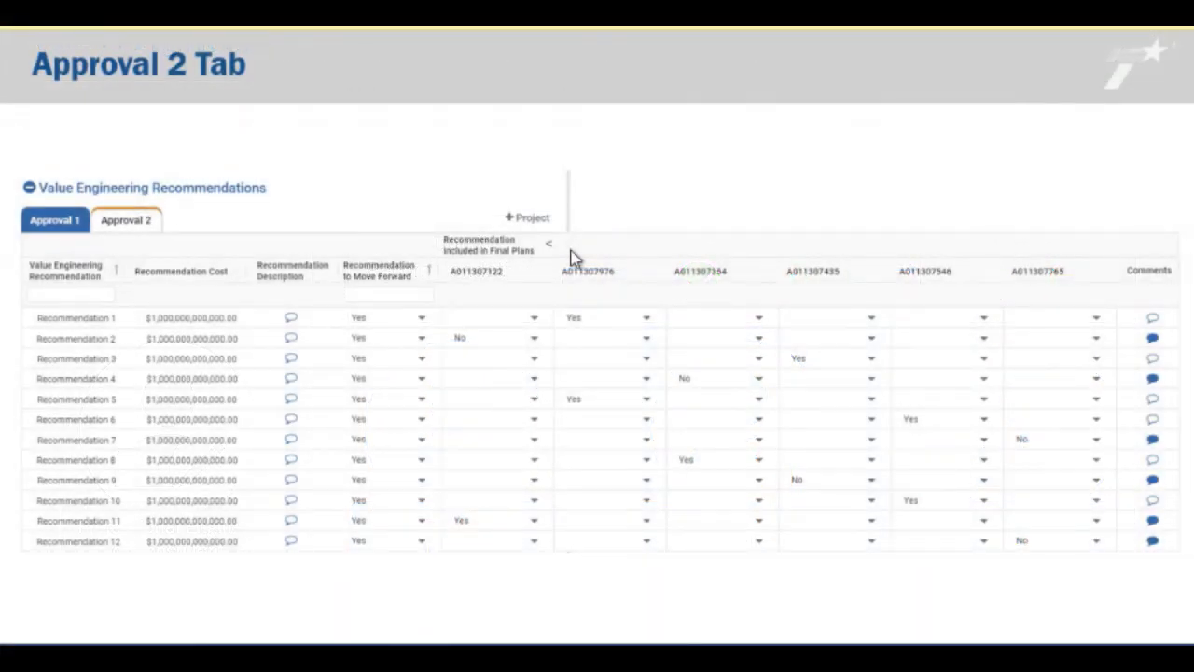
pyautogui.moveTo(602, 289)
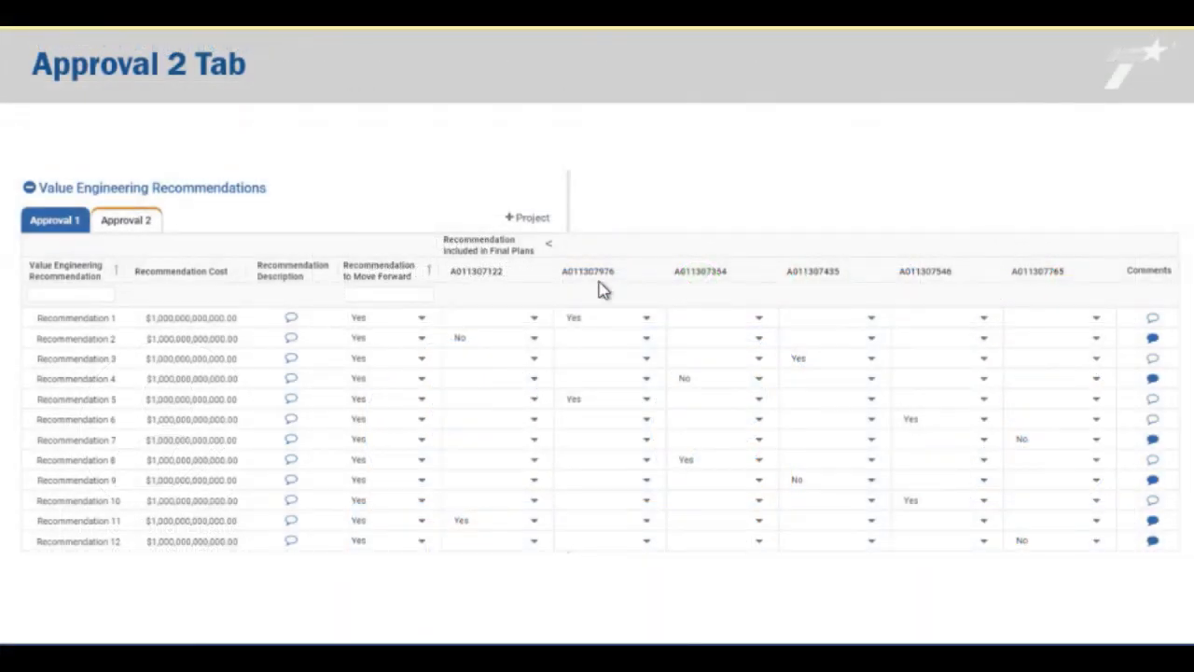
pyautogui.moveTo(843, 329)
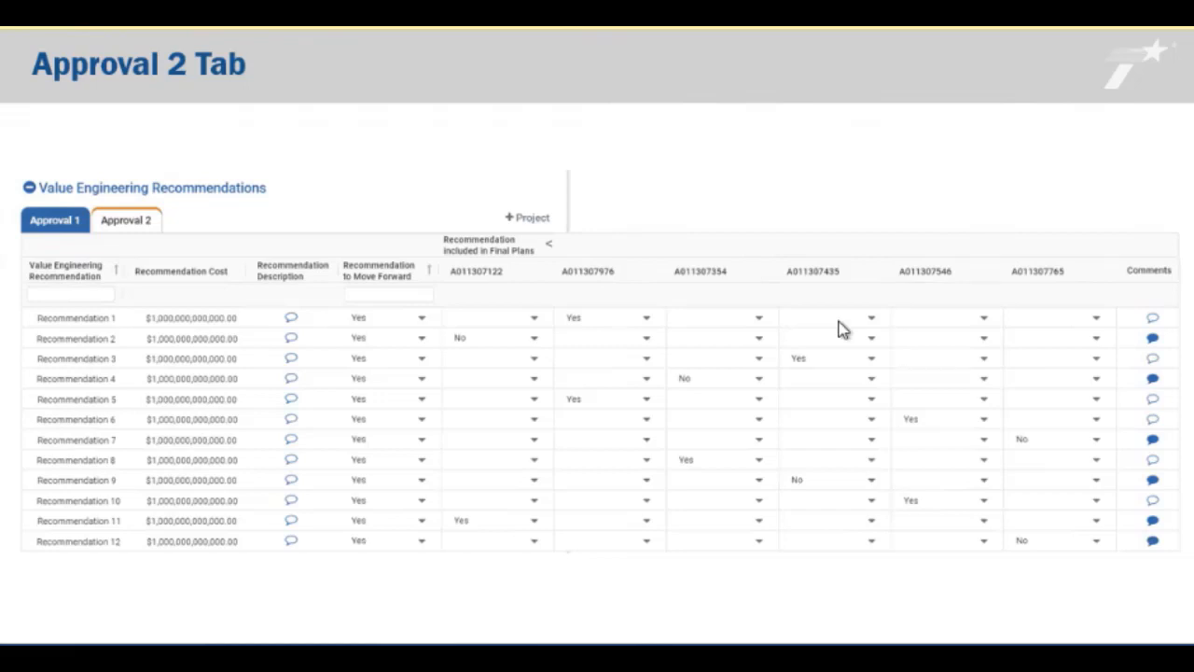
pyautogui.moveTo(1186, 307)
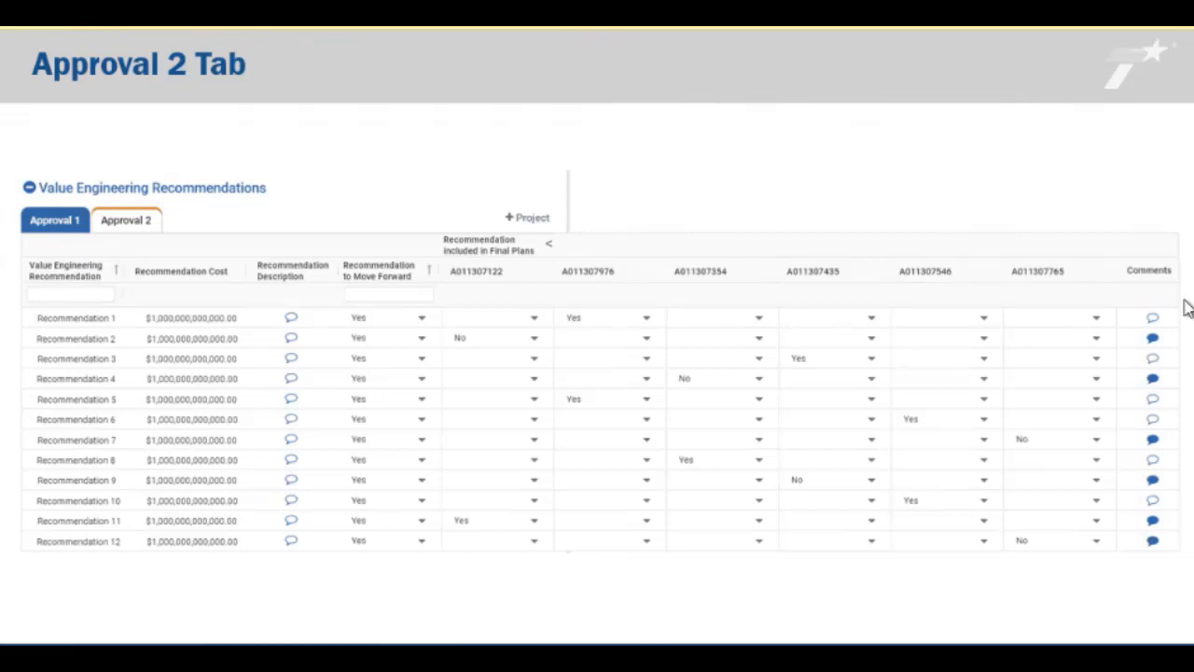